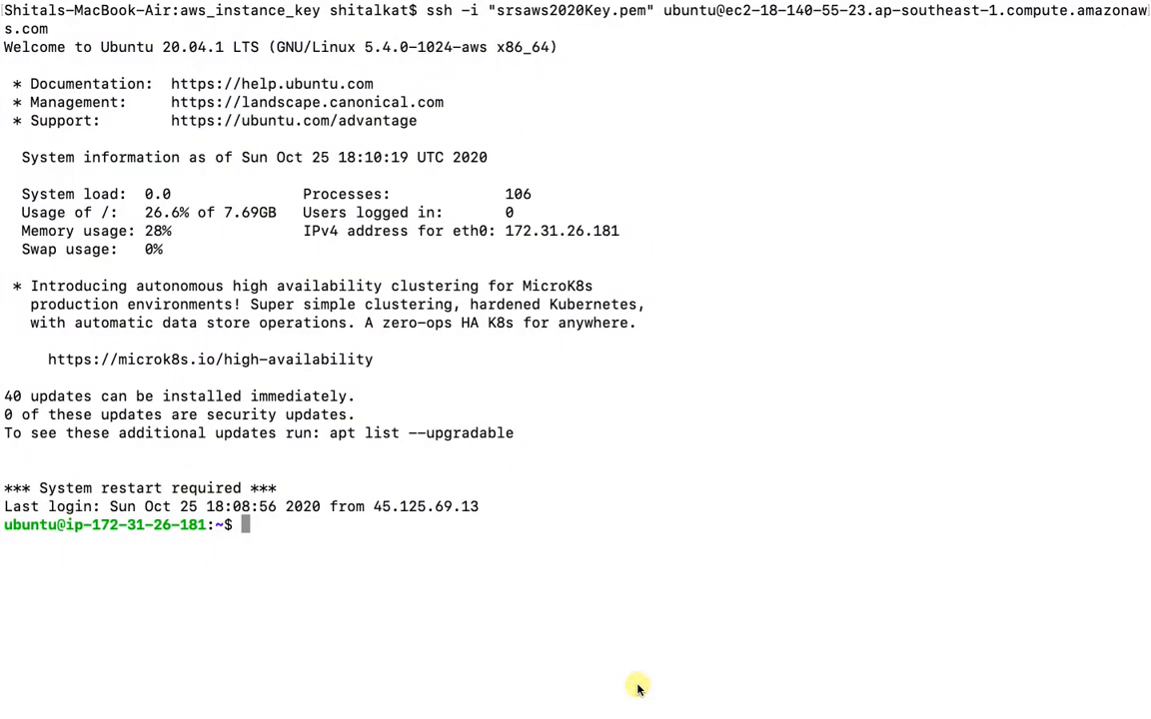
# List the home folder and then Demo/ to reveal DemoProject and demo_env.
pyautogui.write('ls')
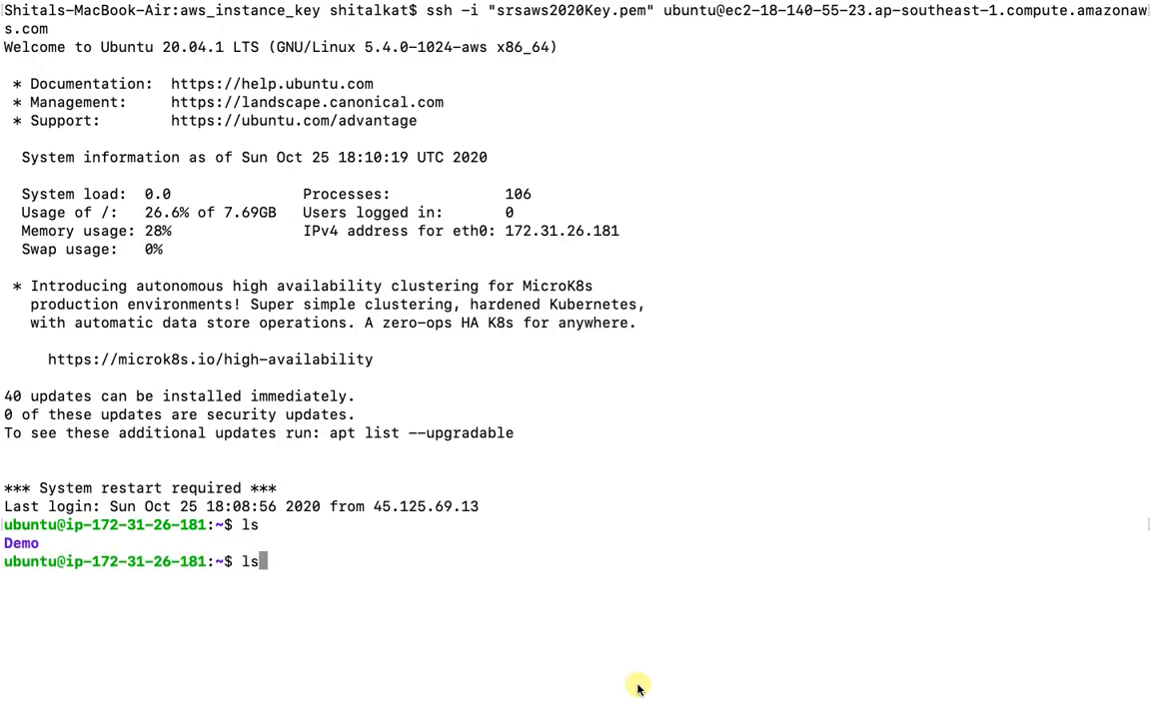
pyautogui.write('Demo/')
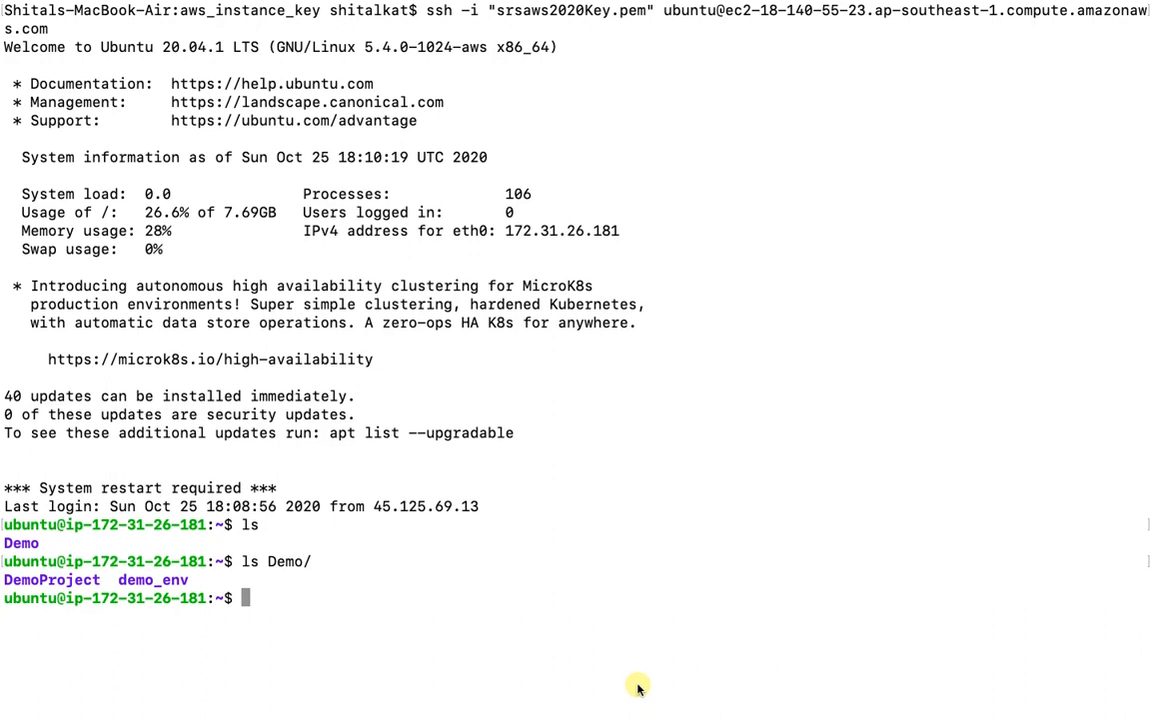
pyautogui.write('ls Demo/')
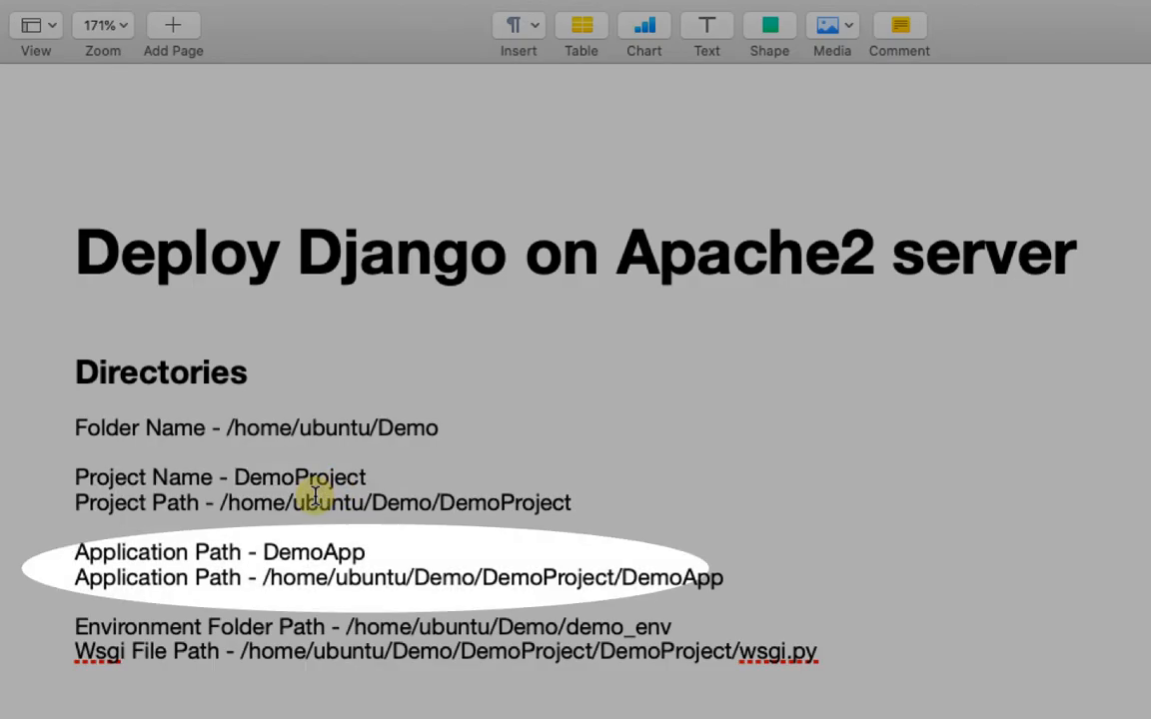
pyautogui.moveTo(236, 595)
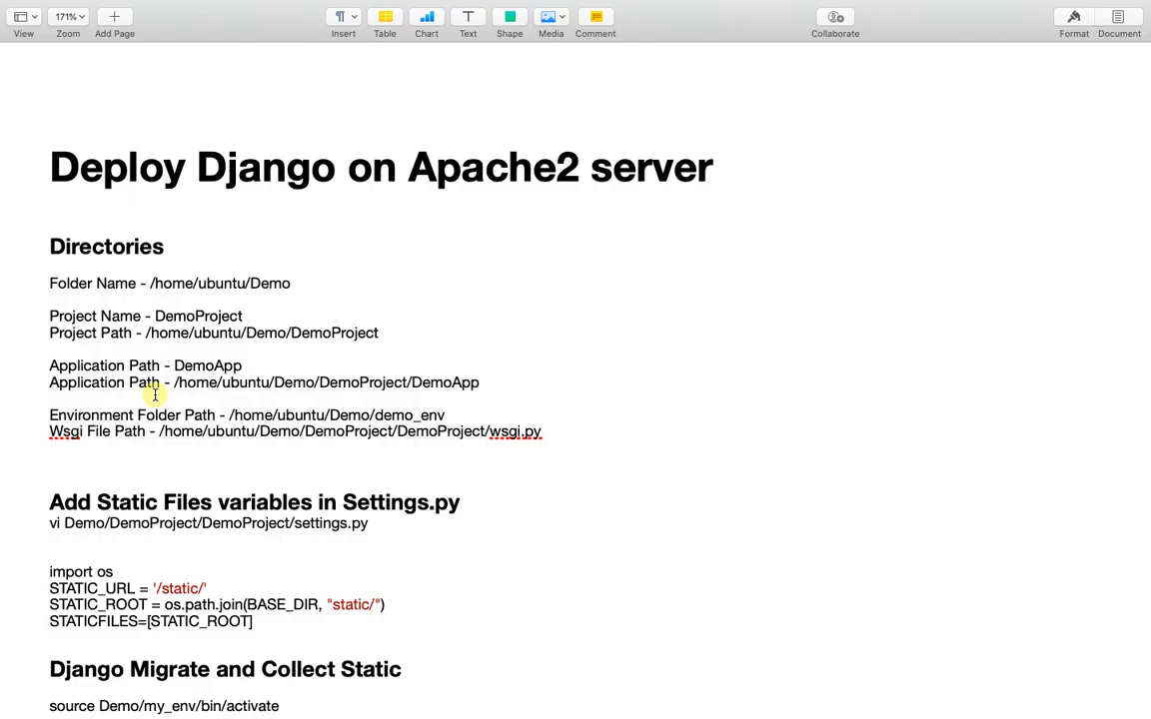
# Scroll the deployment notes down to the directories and static settings sections.
pyautogui.scroll(-3)
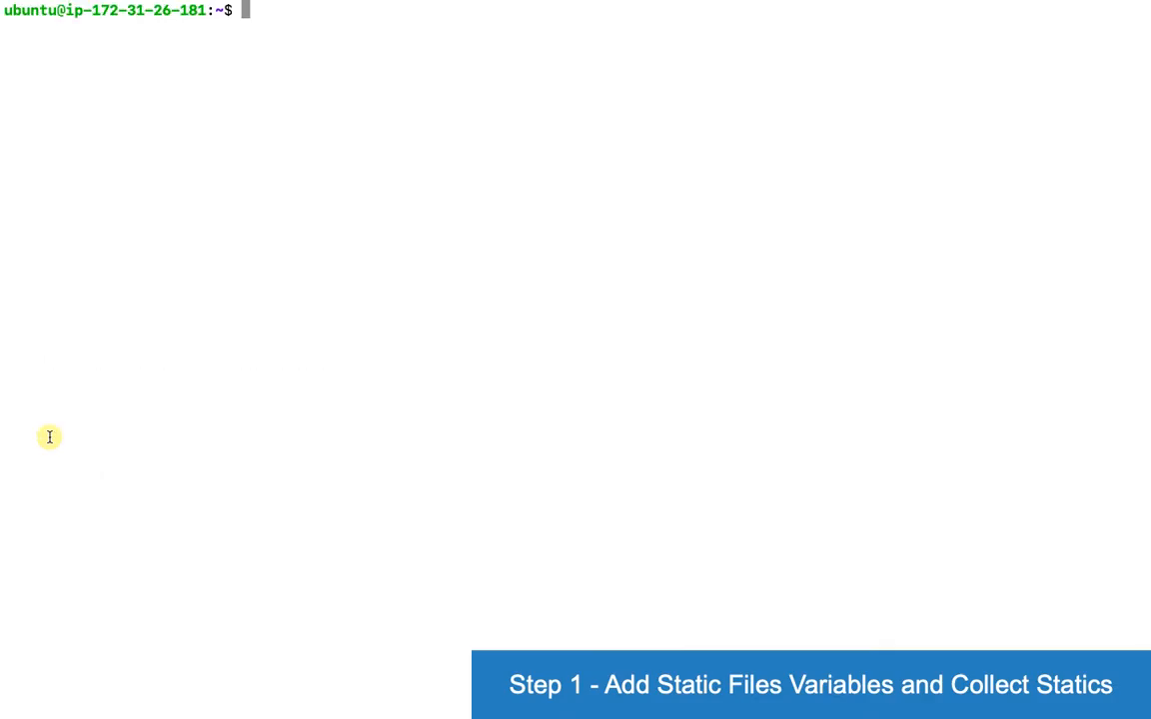
# Edit settings.py in vi and add 'import os' at the top.
pyautogui.write('vi Demo/DemoProject/')
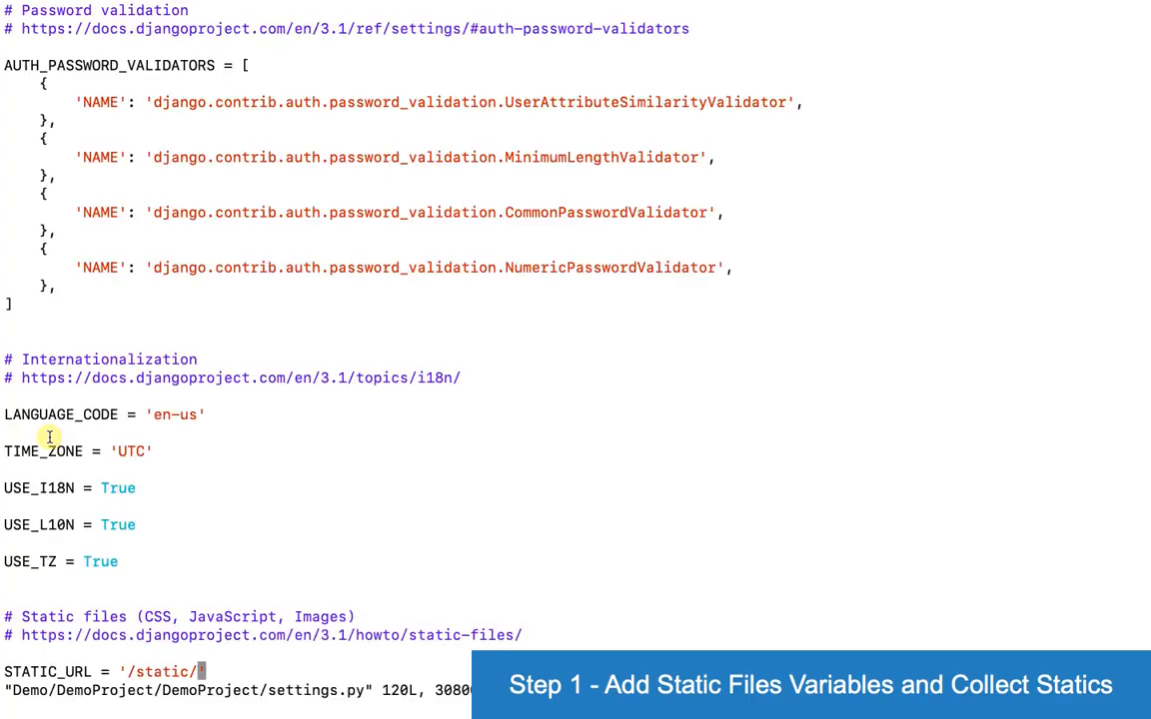
pyautogui.press('i')
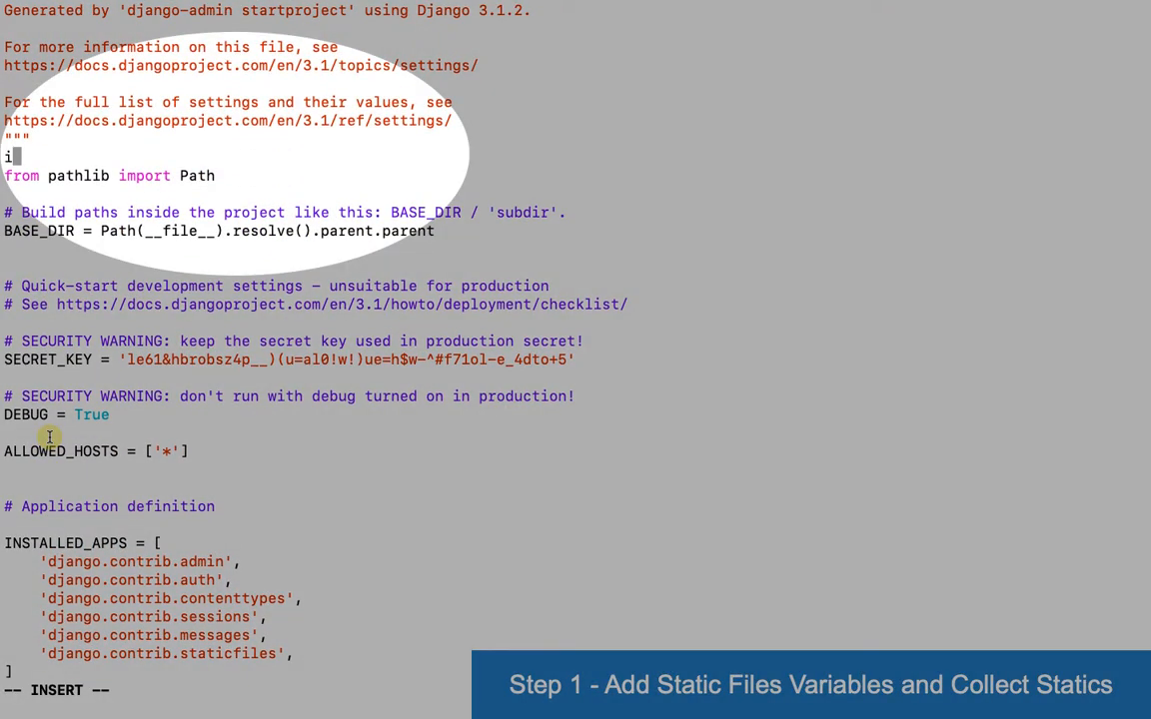
pyautogui.write('mport os')
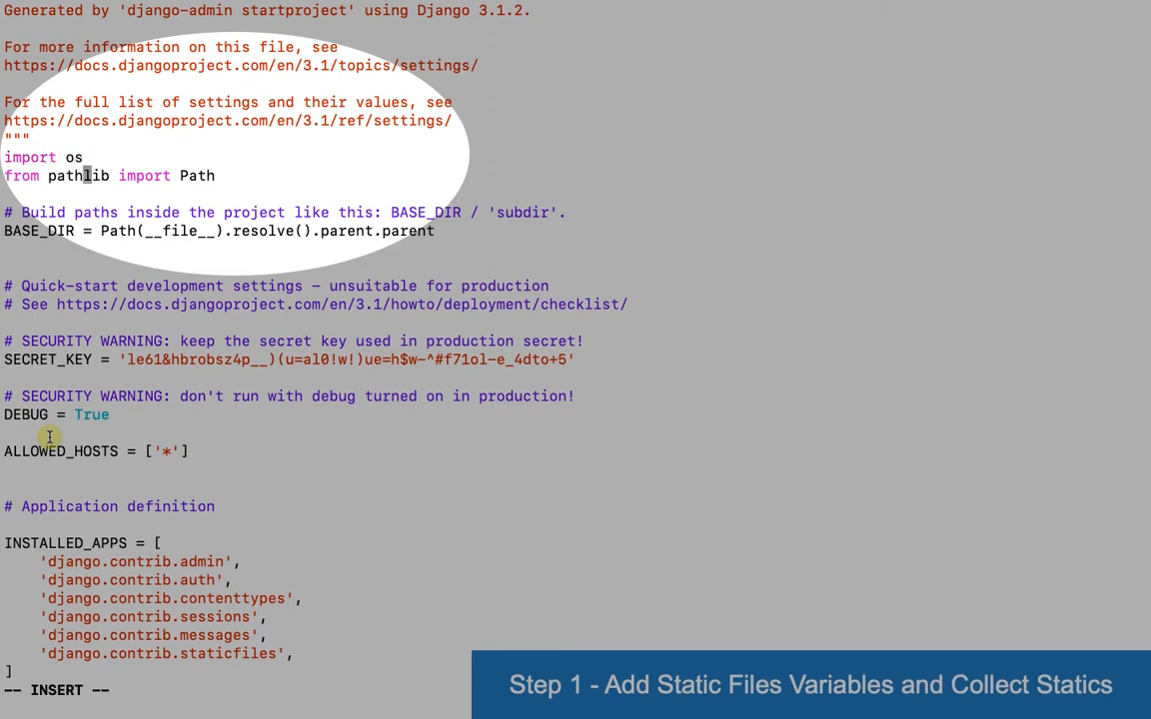
# Add STATIC_ROOT = os.path.join(BASE_DIR,'static/') below STATIC_URL.
pyautogui.scroll(-3)
pyautogui.write('STATIC_ROOT =')
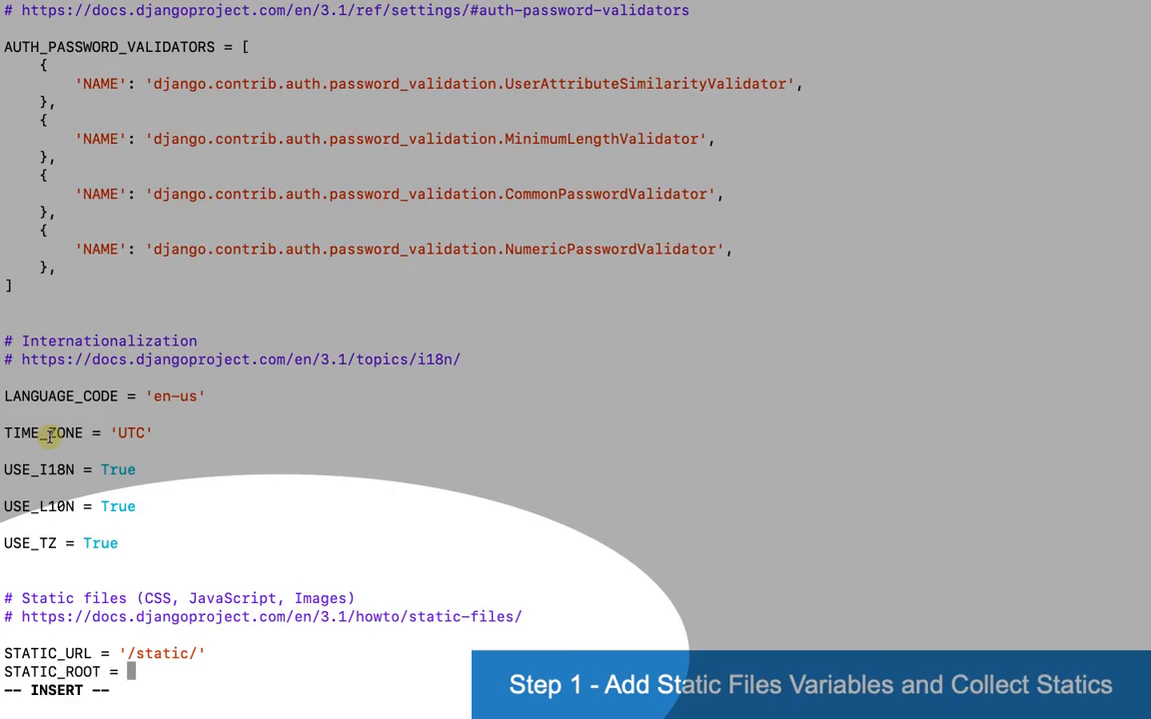
pyautogui.write('os.path.join(S')
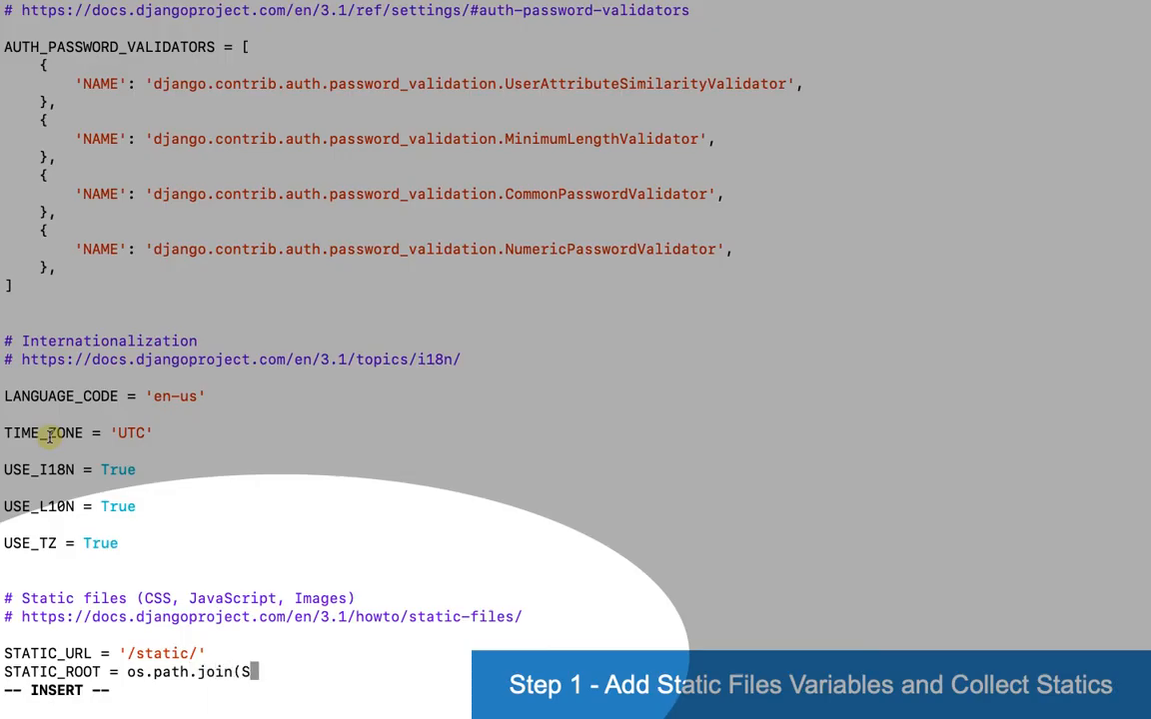
pyautogui.write('ASE_DIR')
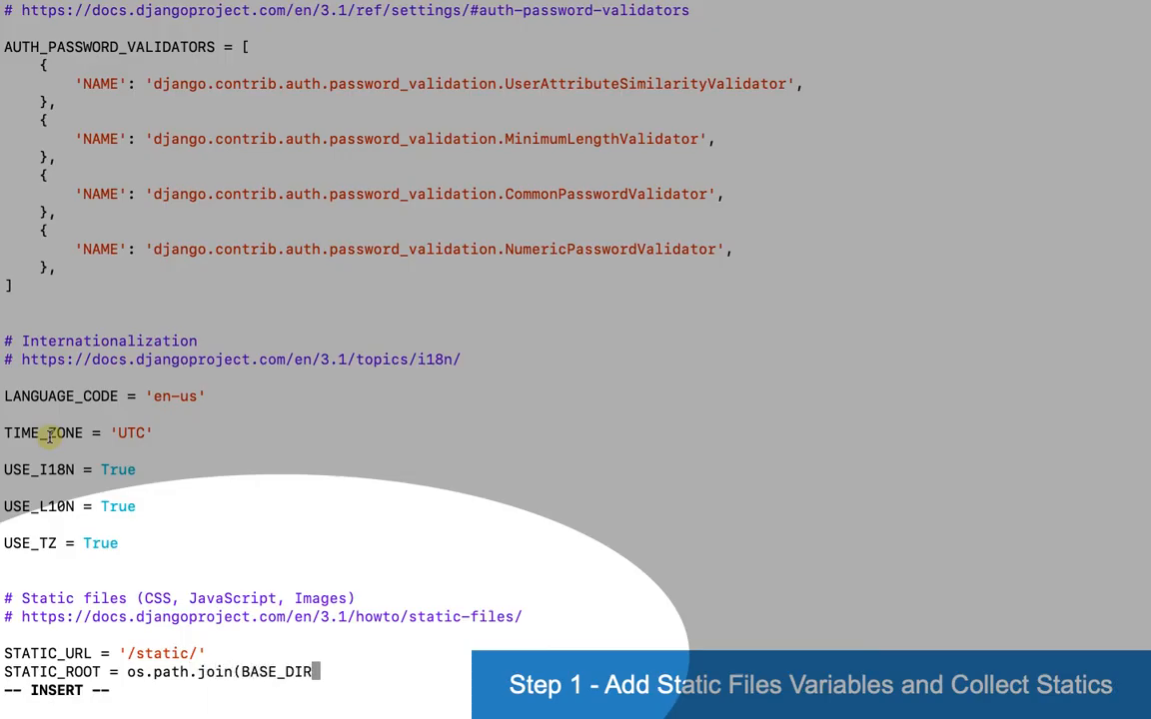
pyautogui.write(",'static/'")
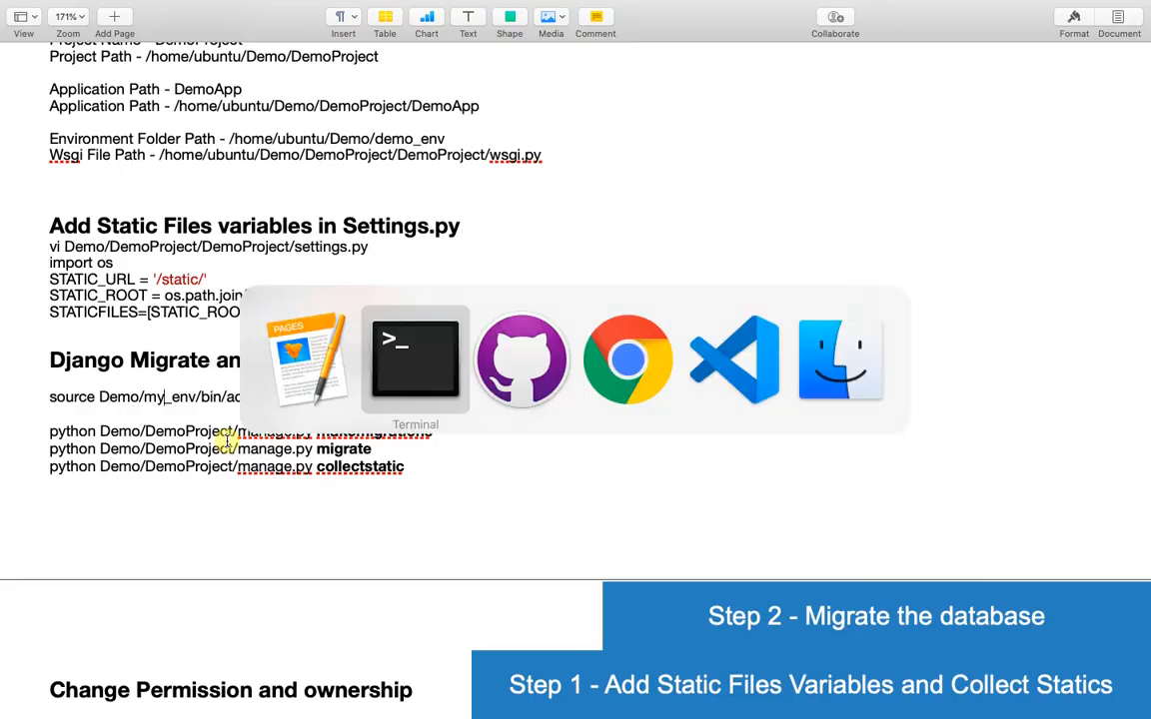
# Activate demo_env, then run makemigrations, migrate and collectstatic from the notes.
pyautogui.click(416, 360)
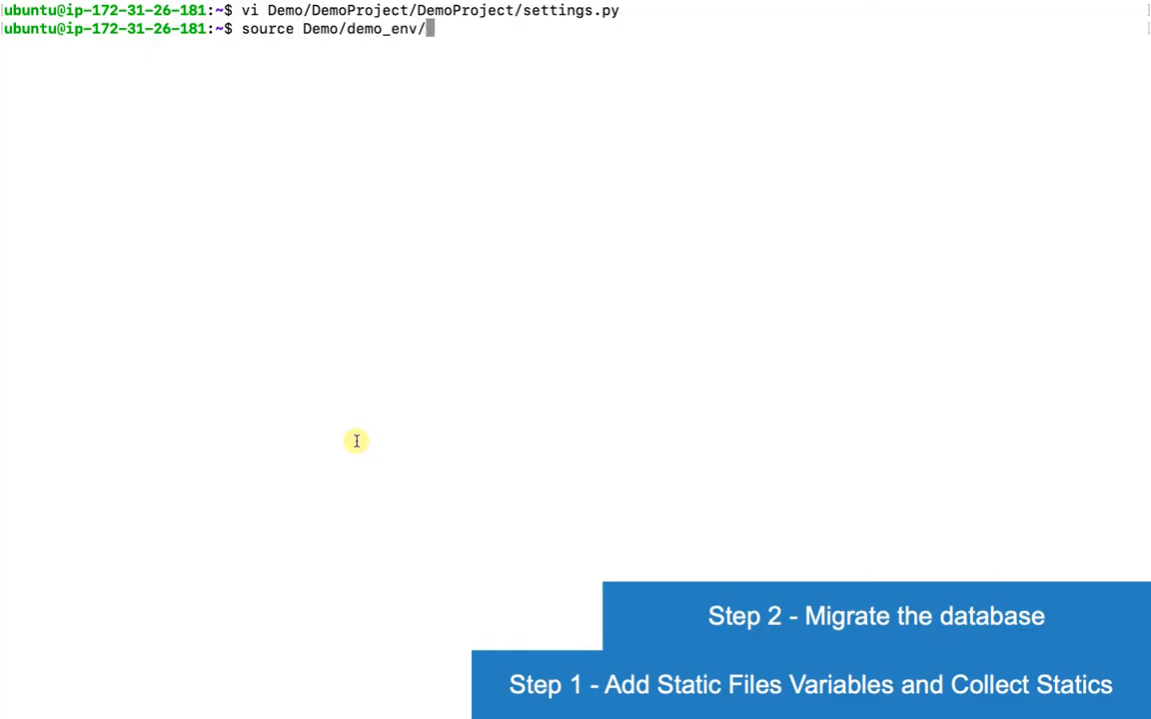
pyautogui.write('bin/activate')
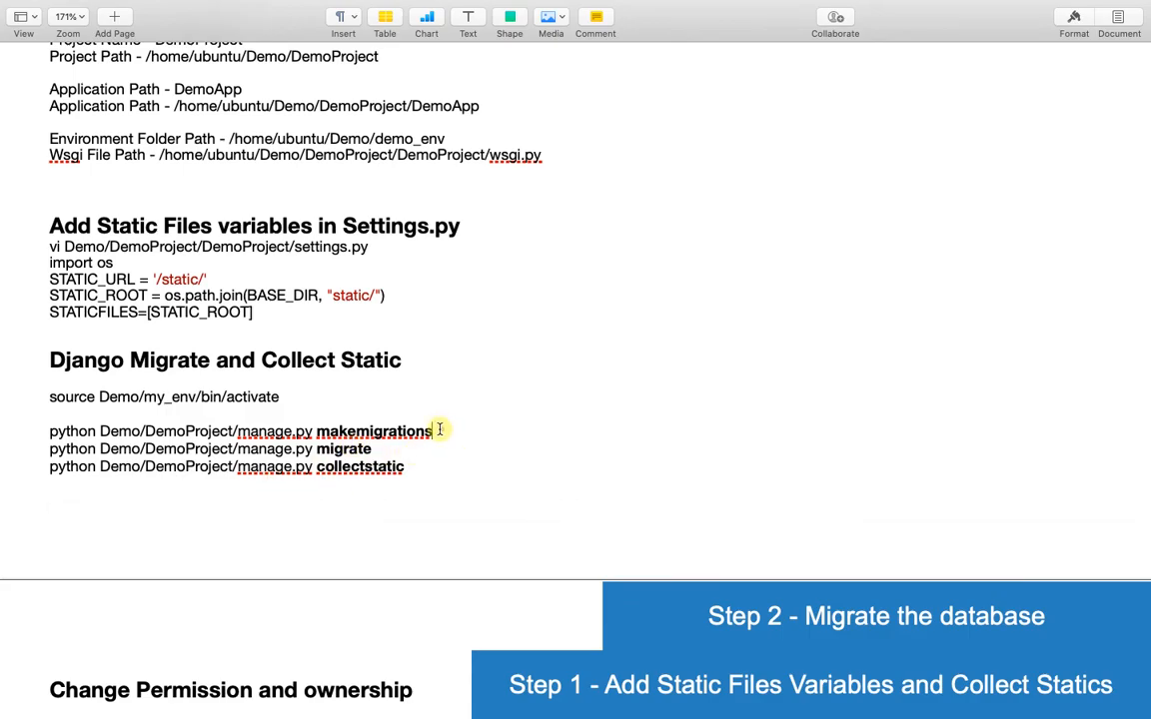
pyautogui.moveTo(439, 431); pyautogui.dragTo(48, 432)
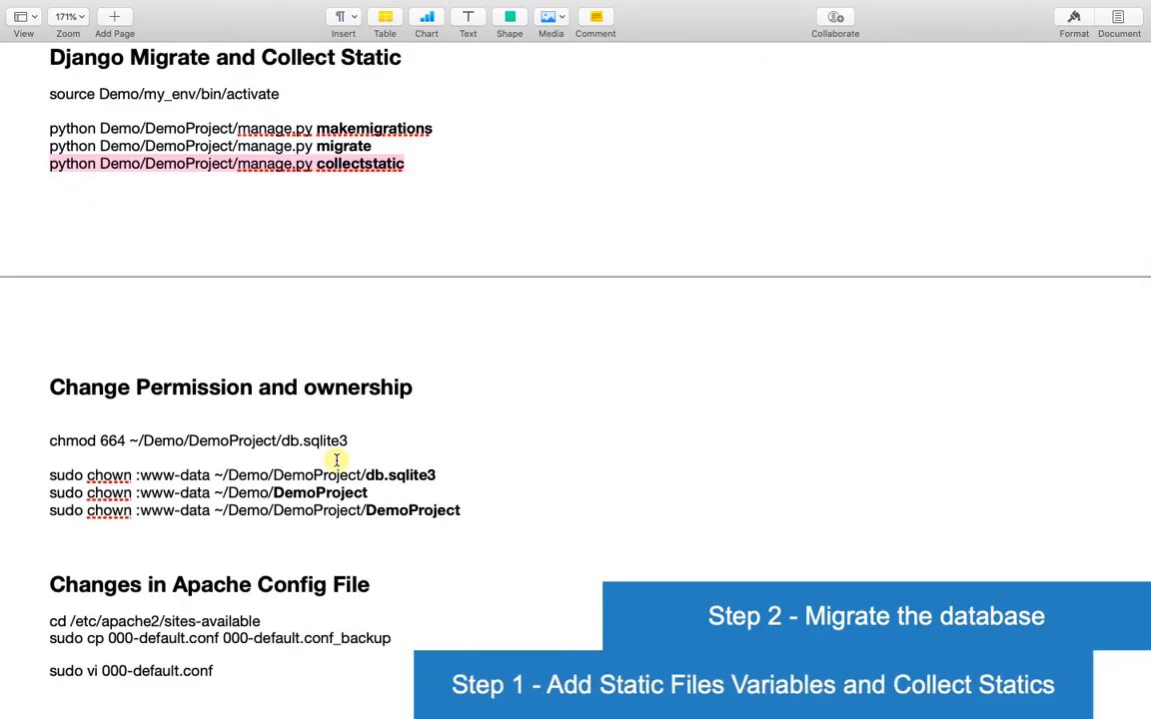
pyautogui.scroll(-3)
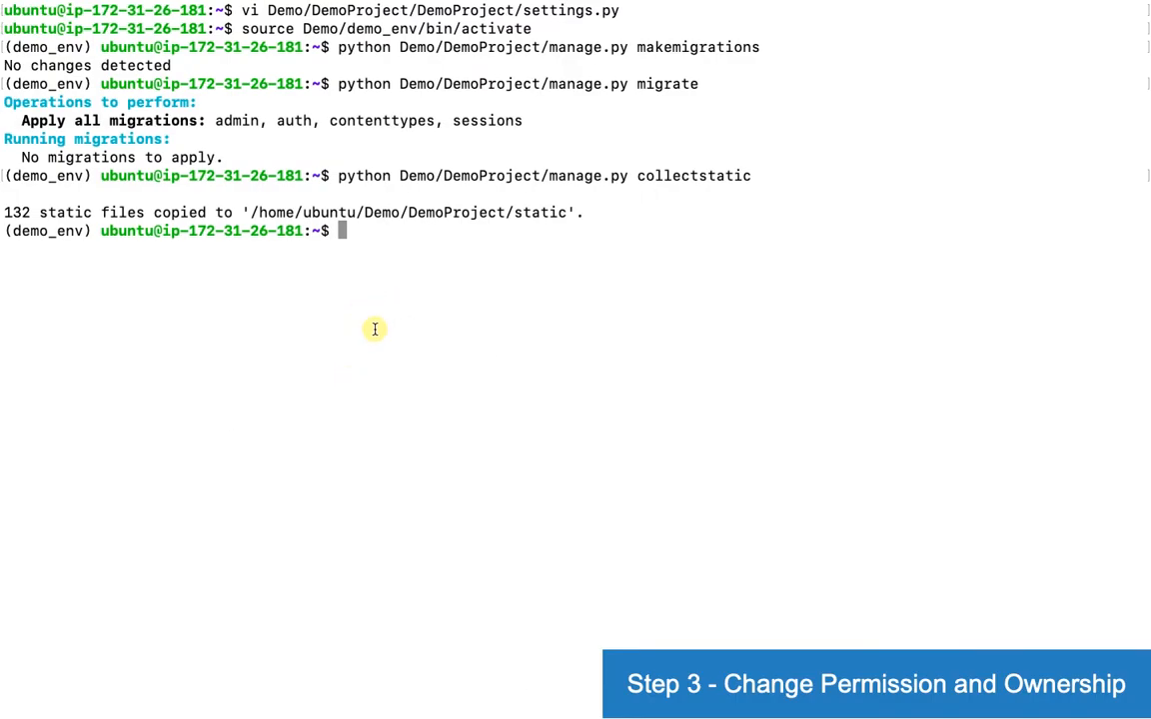
# List Demo/DemoProject/ and select db.sqlite3 for the chmod 664 and www-data chown.
pyautogui.write('ls Demo/DemoProject/')
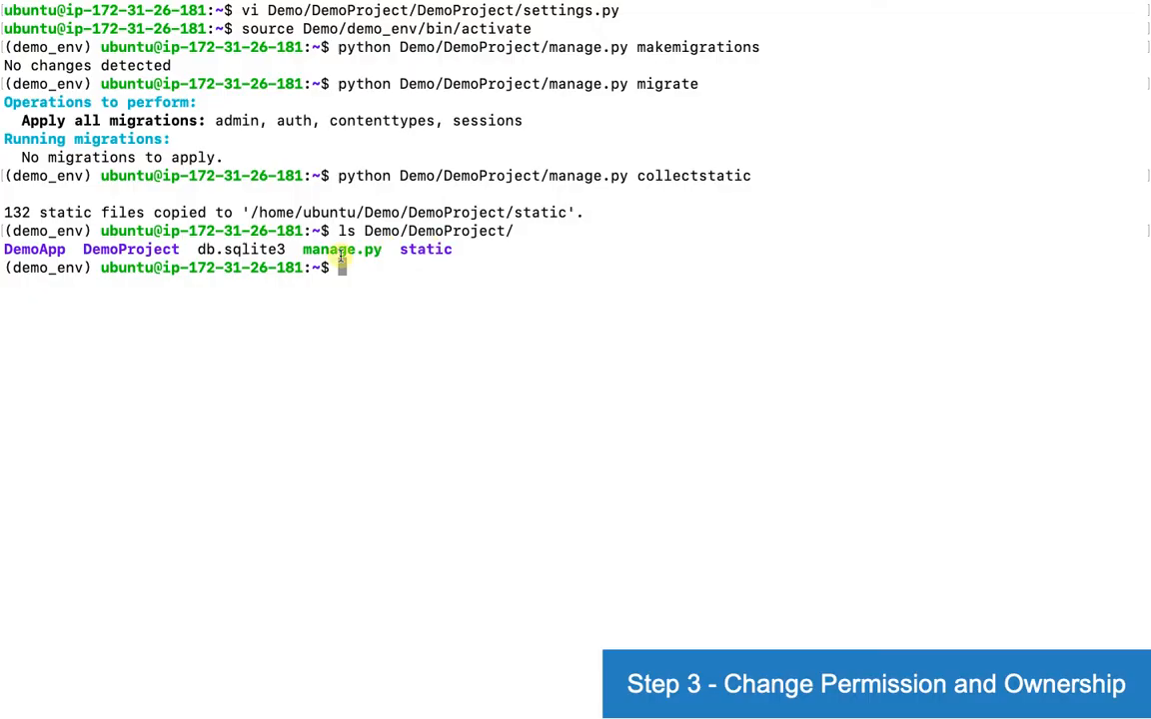
pyautogui.doubleClick(240, 248)
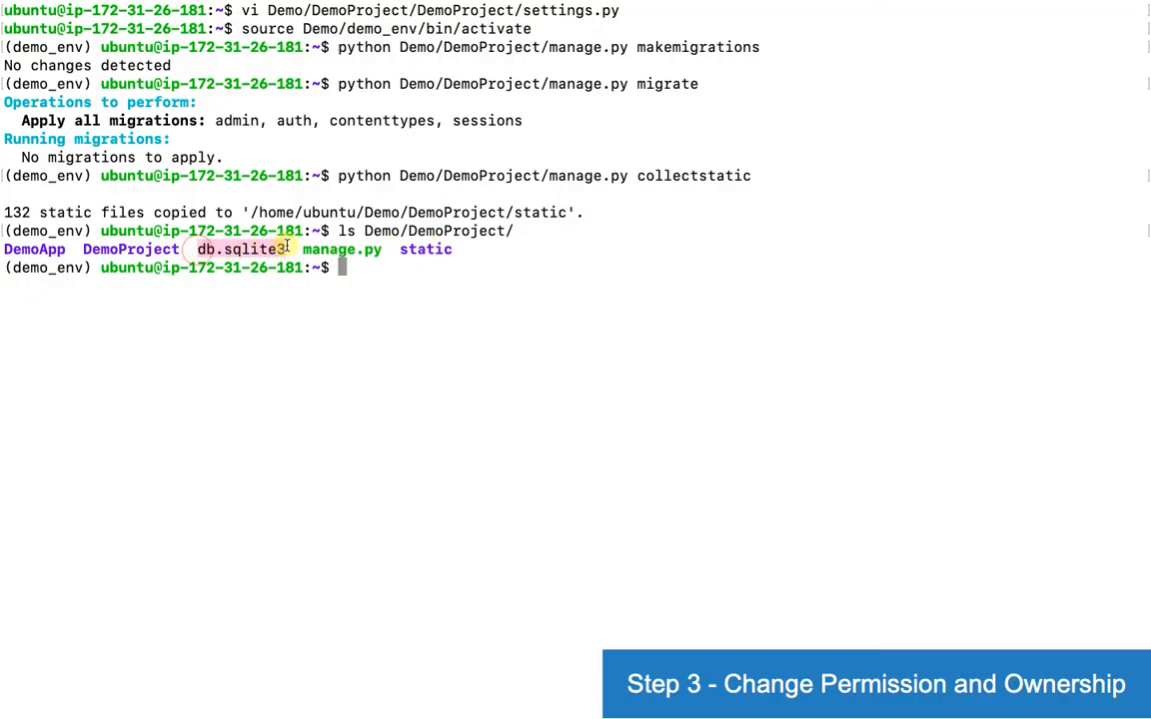
pyautogui.moveTo(395, 380)
pyautogui.write('chmod 664 ~/Demo/DemoProject/db.sqlite3')
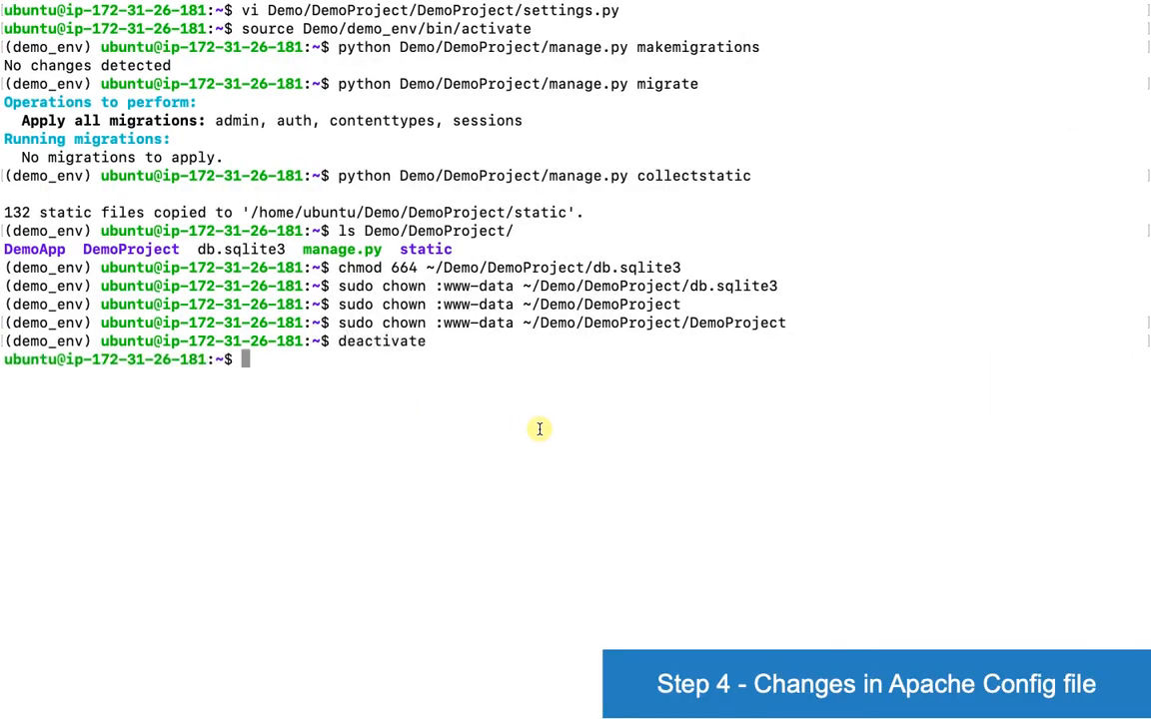
# Move into /etc/apache2/sites-available, list it and clear the screen.
pyautogui.write('cd')
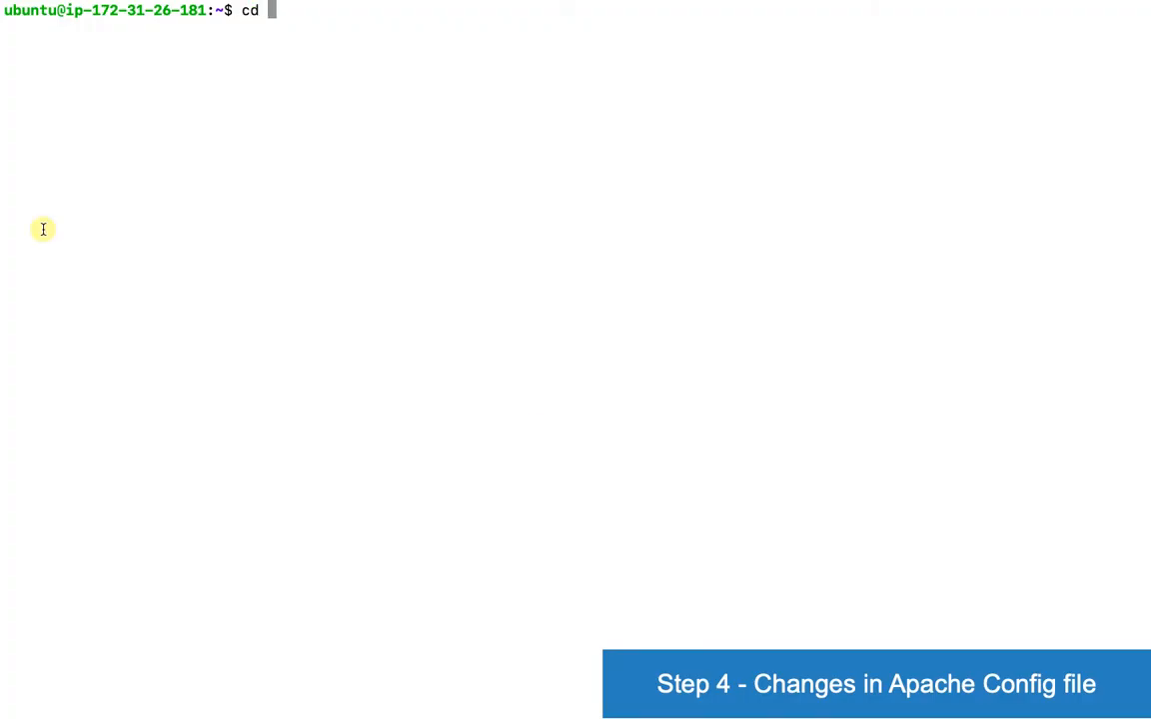
pyautogui.write('/etc/')
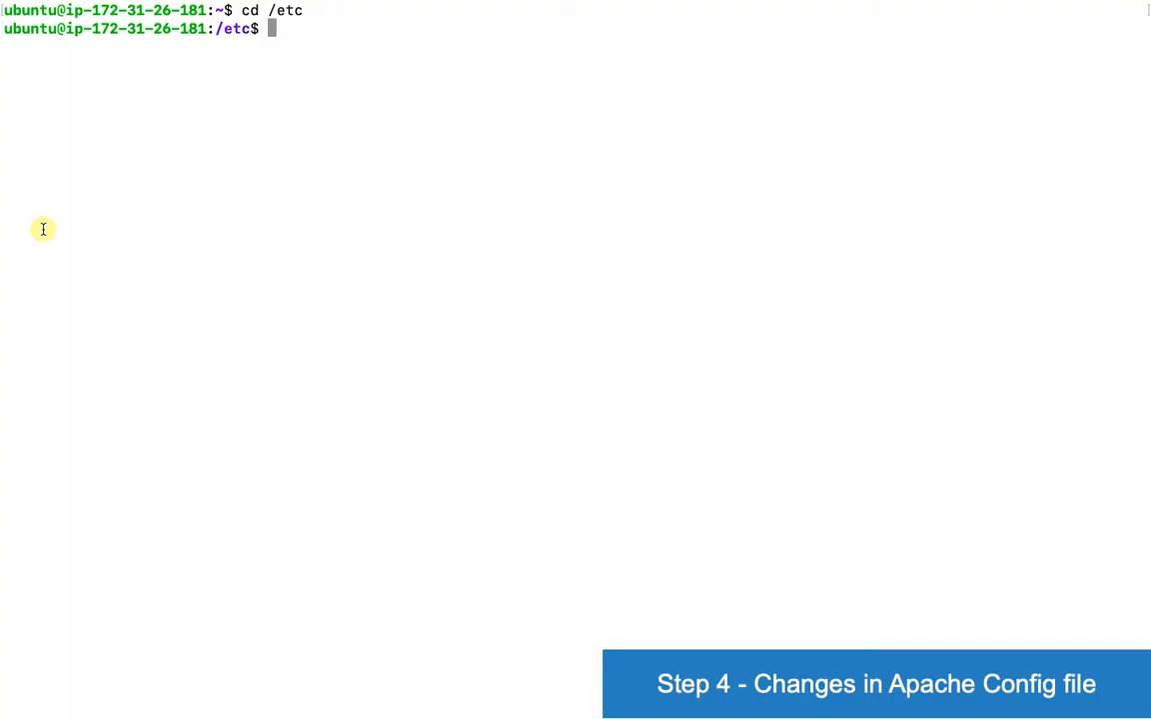
pyautogui.write('ls')
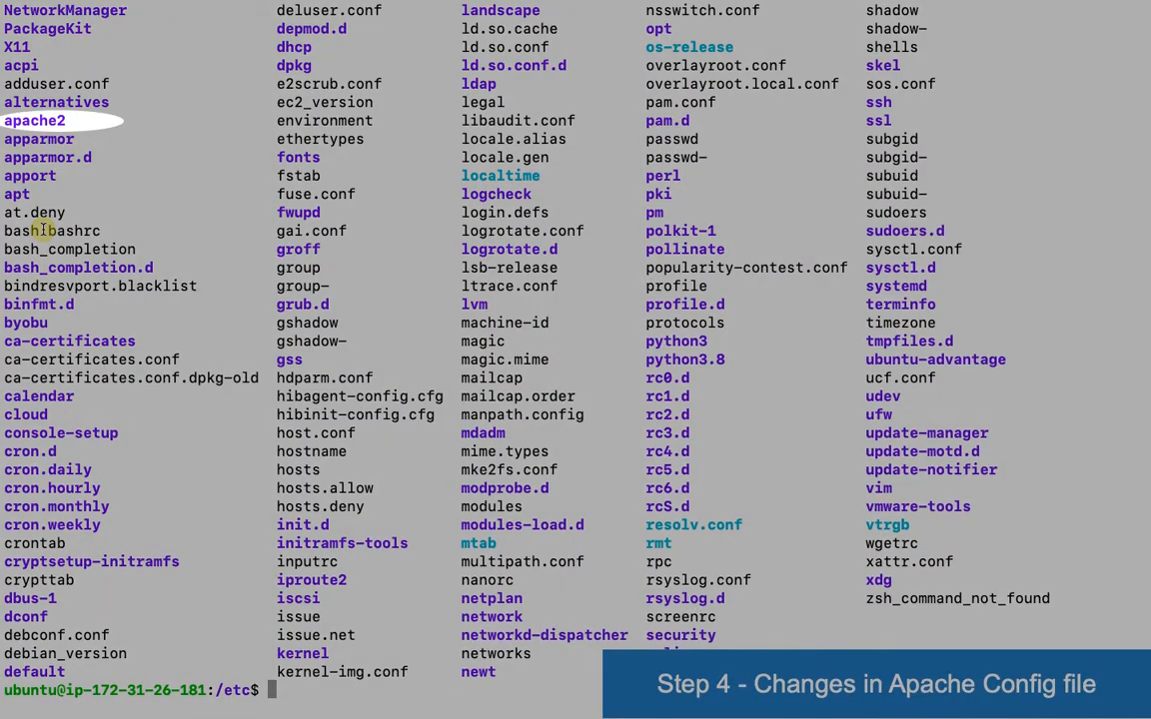
pyautogui.write('cd')
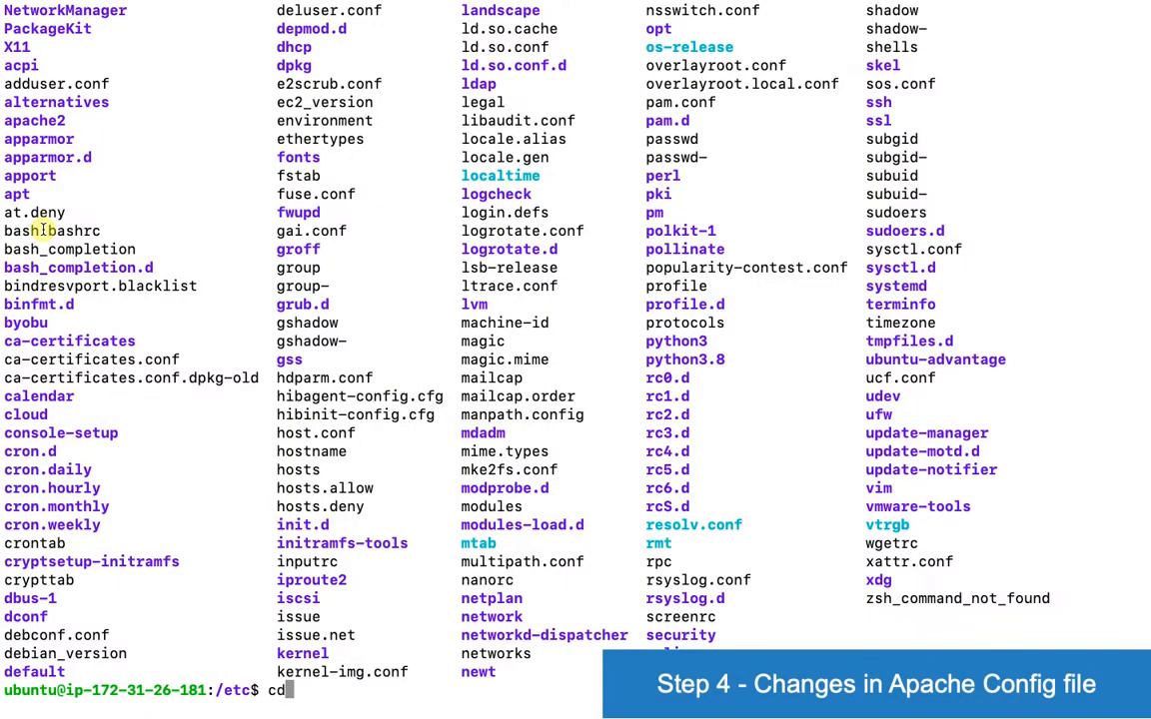
pyautogui.write('apache2/')
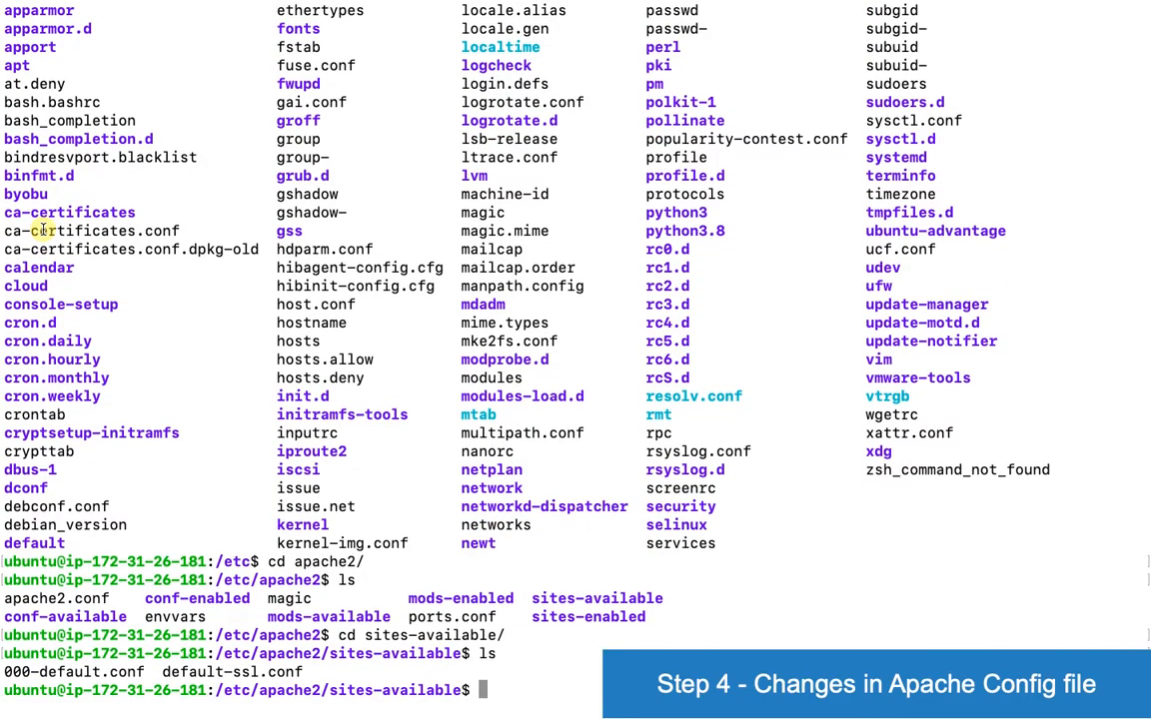
pyautogui.write('clear')
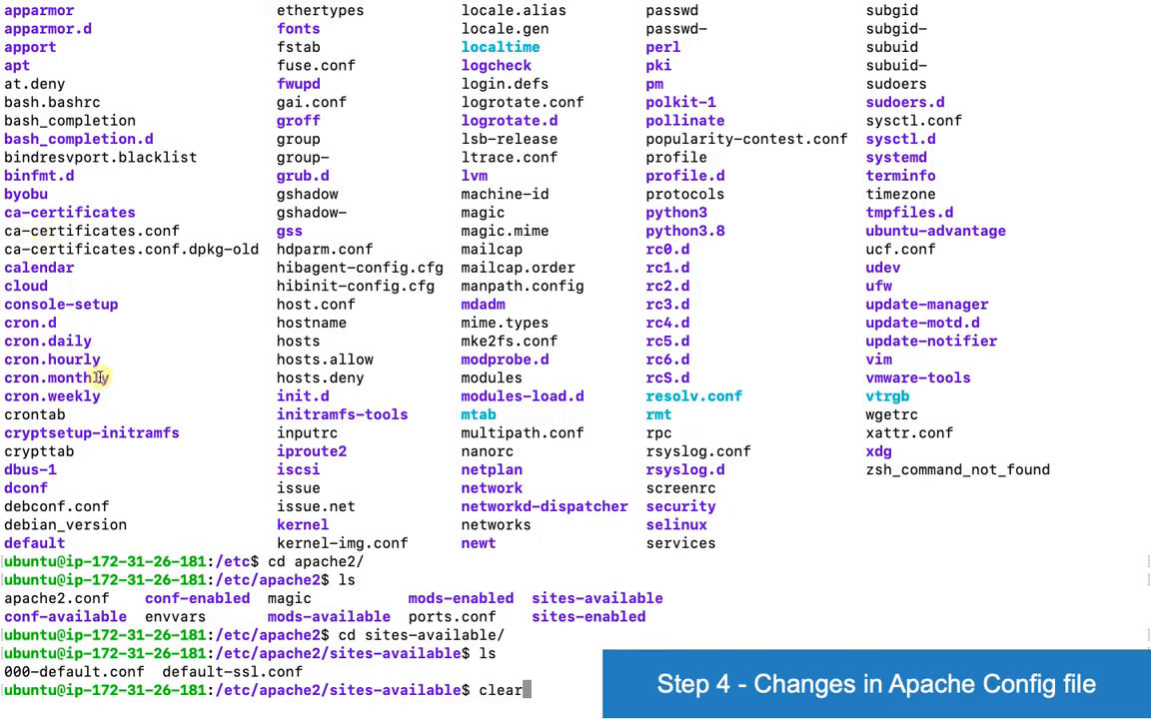
pyautogui.press('Enter')
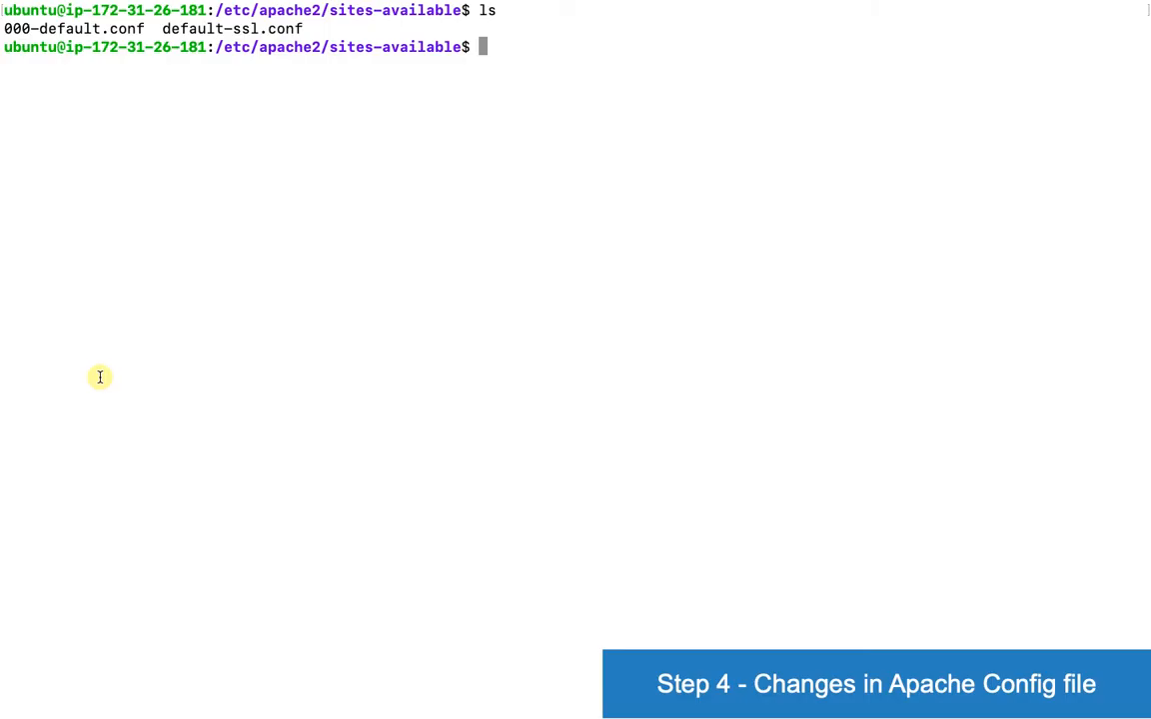
# Copy 000-default.conf to 000-default.conf_backup with sudo and list to confirm.
pyautogui.write('c')
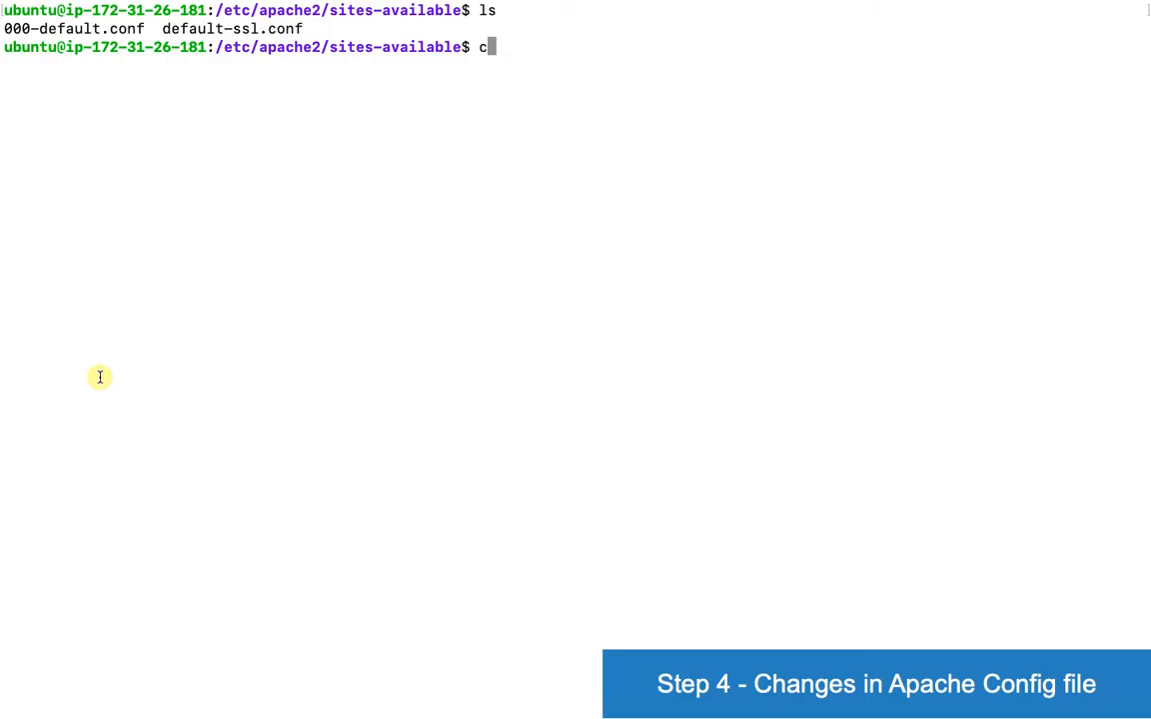
pyautogui.write('p')
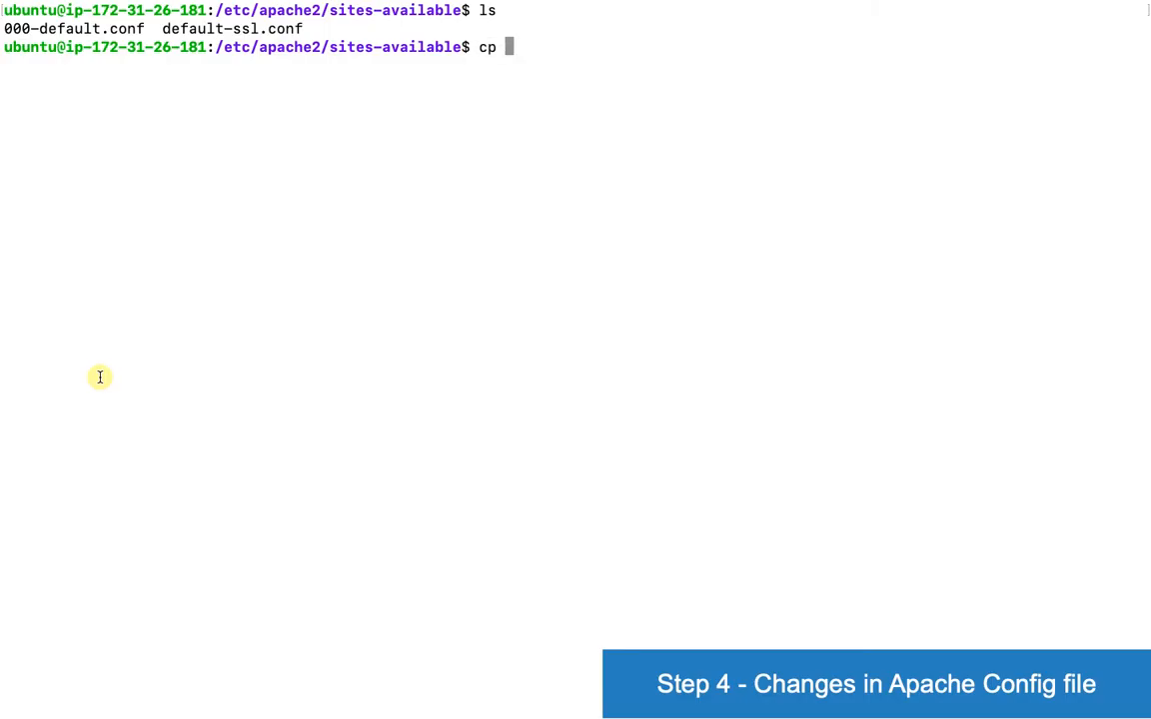
pyautogui.write('000-default.conf')
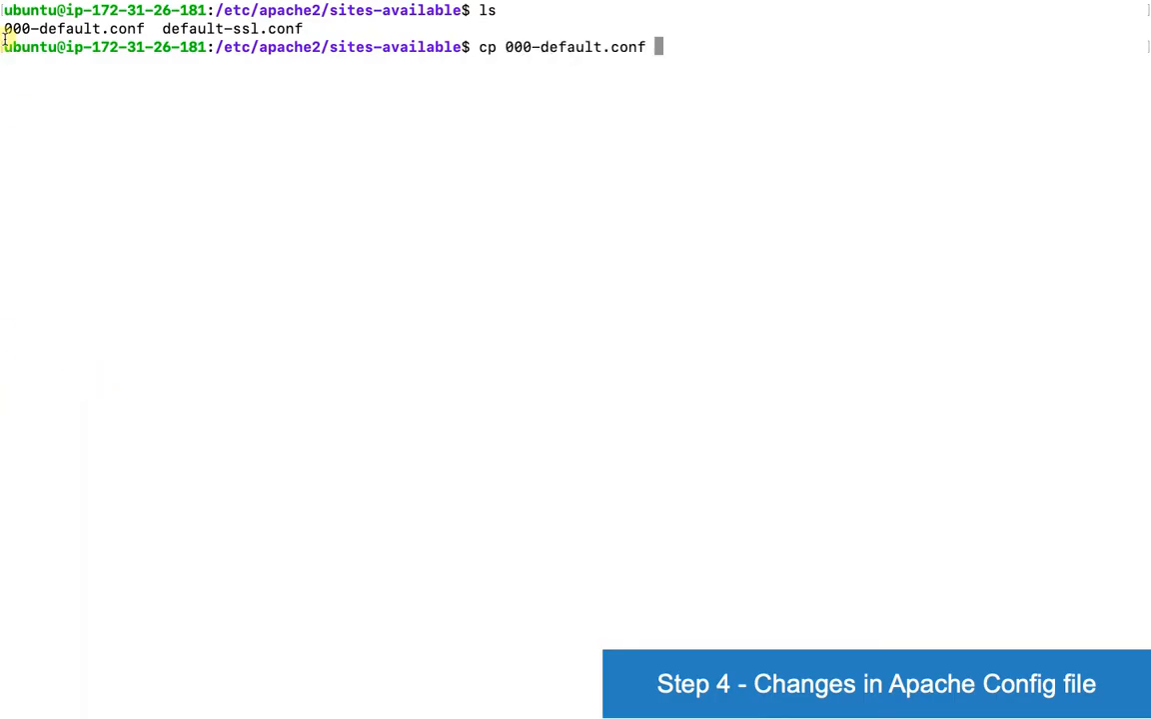
pyautogui.write('000-default.conf_backup')
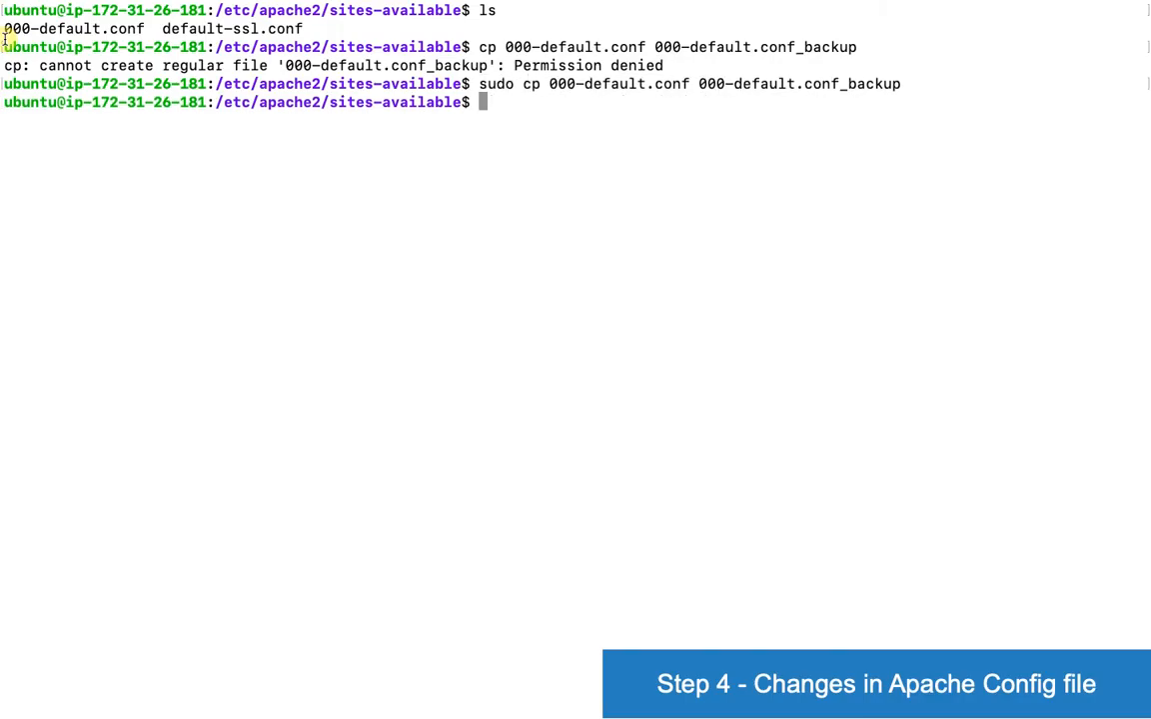
pyautogui.write('ls')
pyautogui.write('cat')
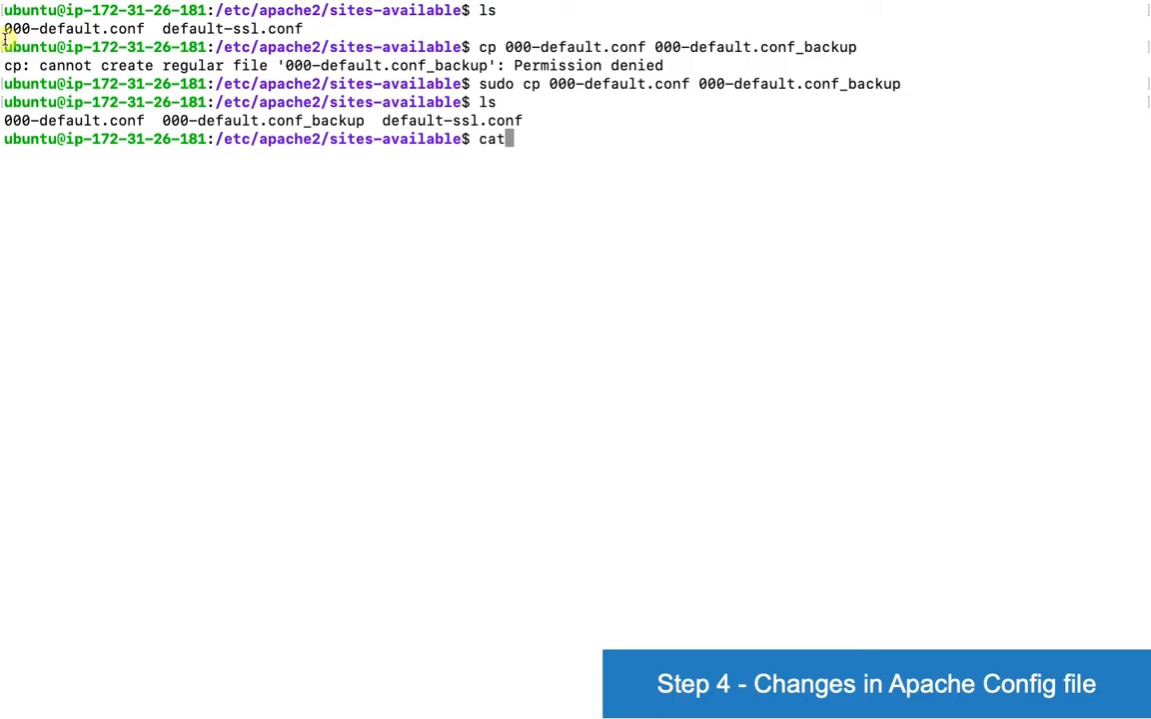
pyautogui.write('0')
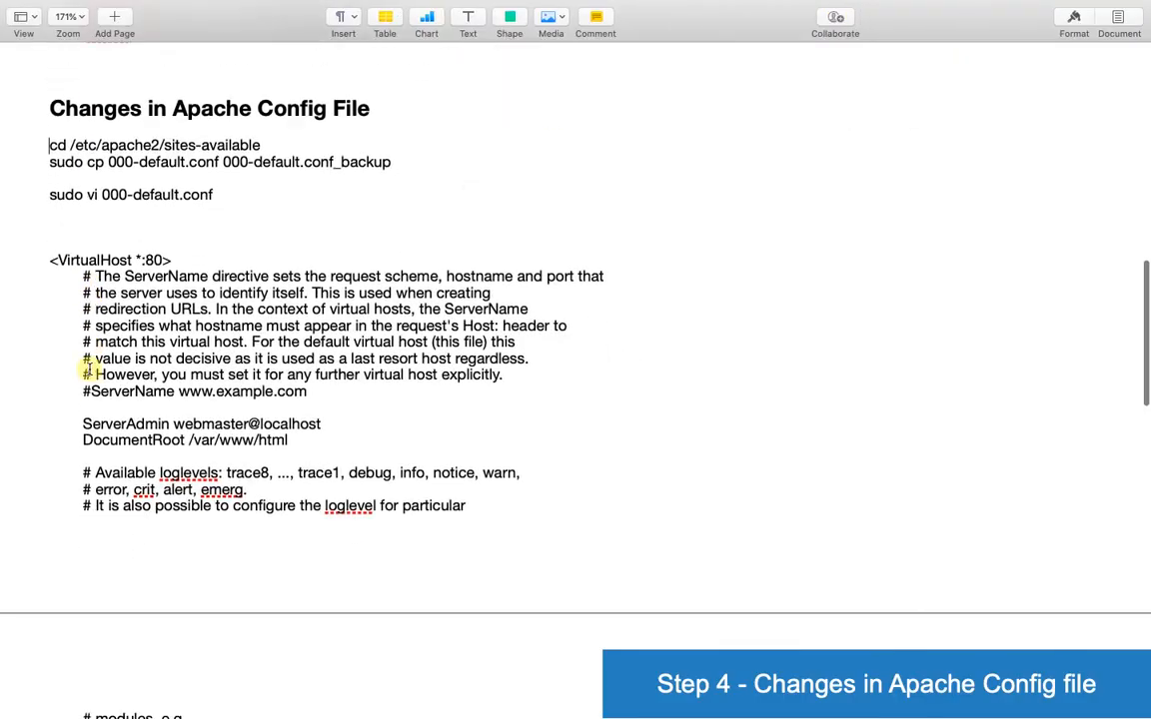
# Select the Alias and WSGI directive lines in the notes and start editing 000-default.conf in vi.
pyautogui.scroll(-3)
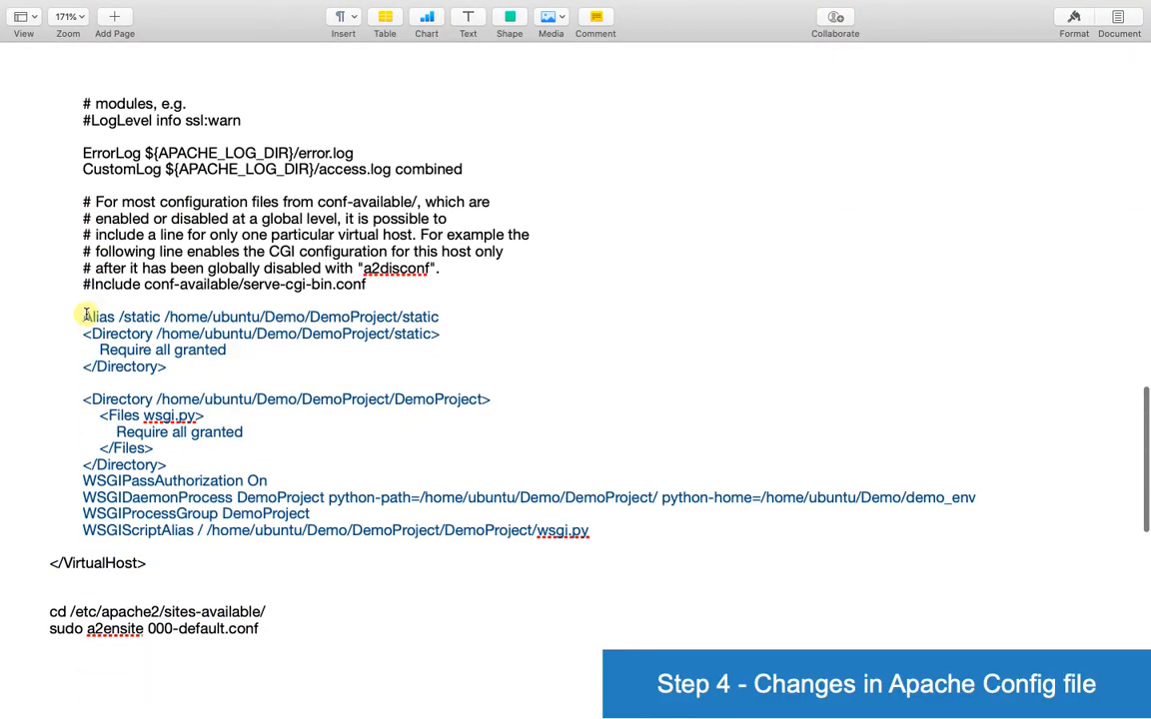
pyautogui.moveTo(84, 316); pyautogui.dragTo(607, 532)
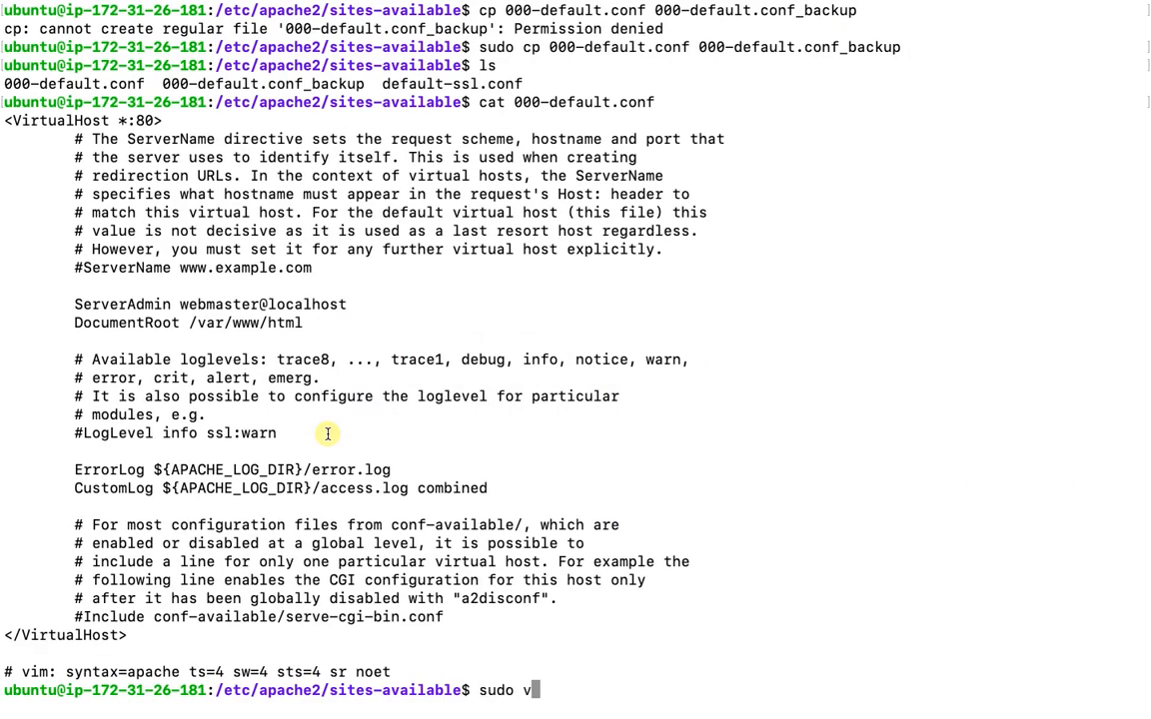
pyautogui.write('i')
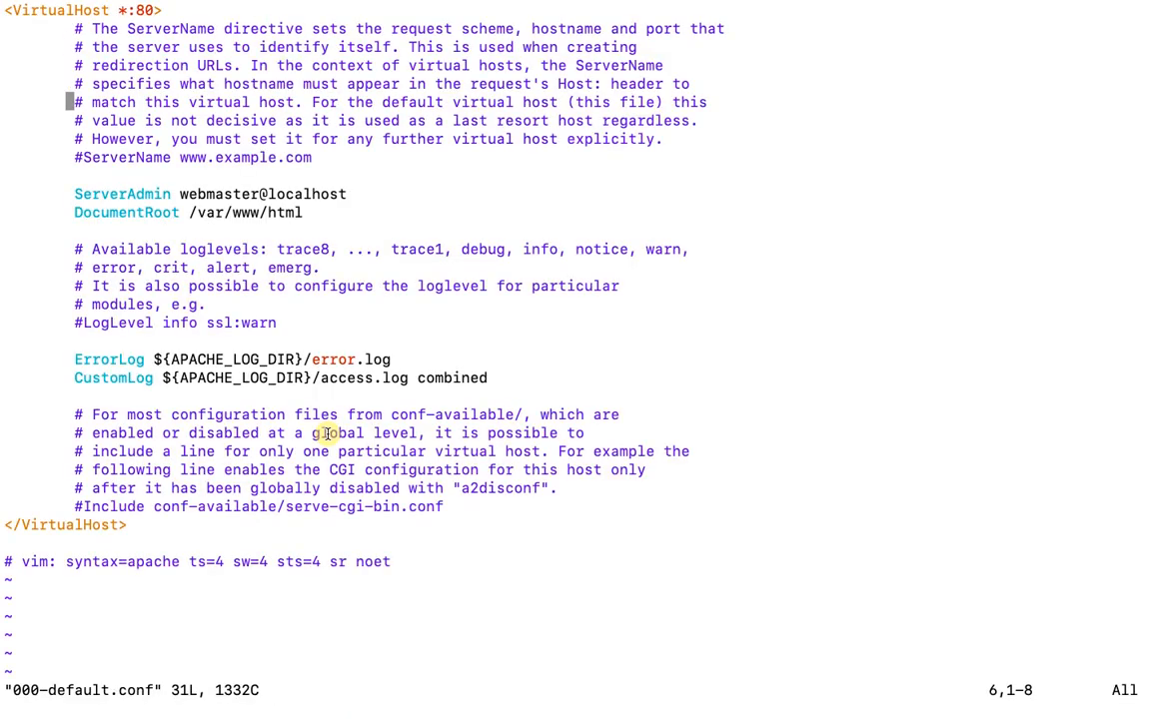
pyautogui.press('o')
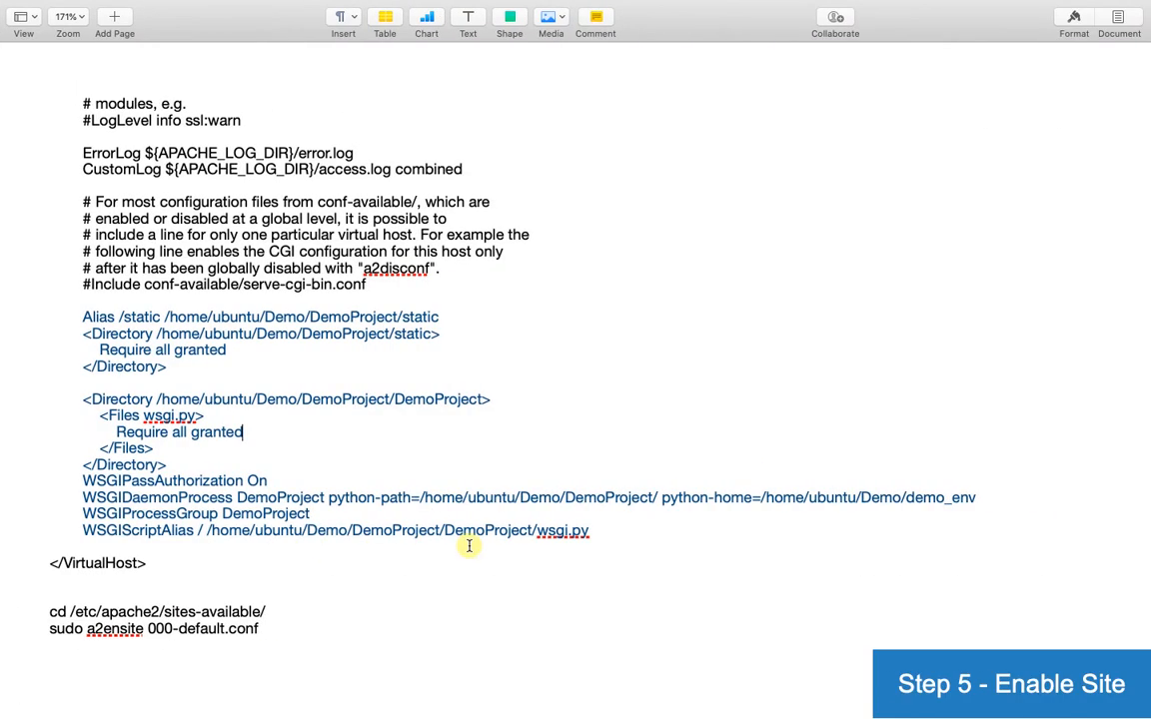
# Re-enter the a2ensite 000-default.conf command with sudo after the 'udo' typo.
pyautogui.scroll(-3)
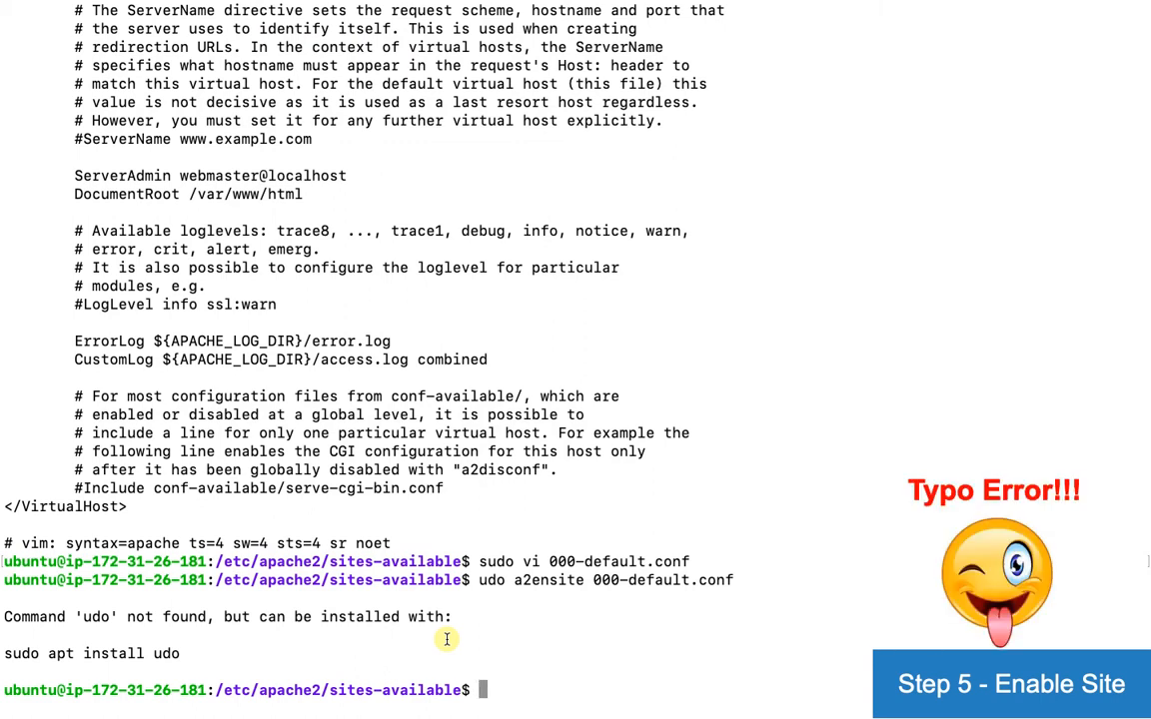
pyautogui.write('sudo apt-get install libapache2-mod-wsgi-py3')
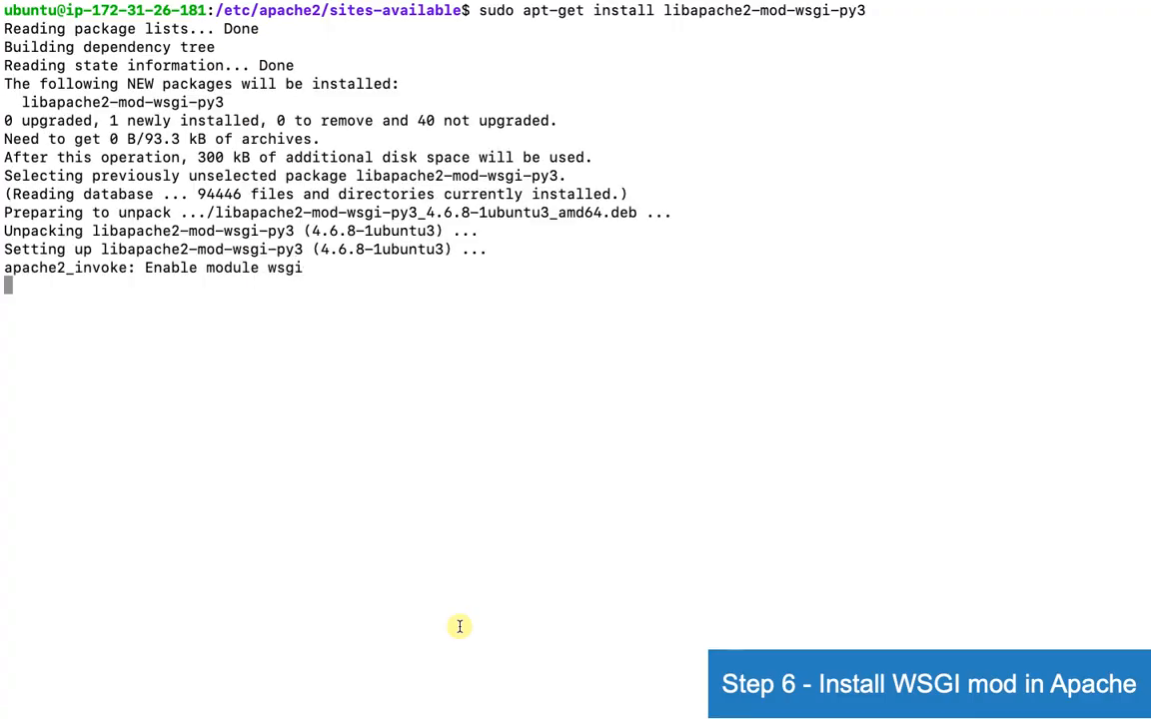
# Return to Terminal and enable Apache's wsgi module with sudo a2enmod wsgi.
pyautogui.press('Cmd+Tab')
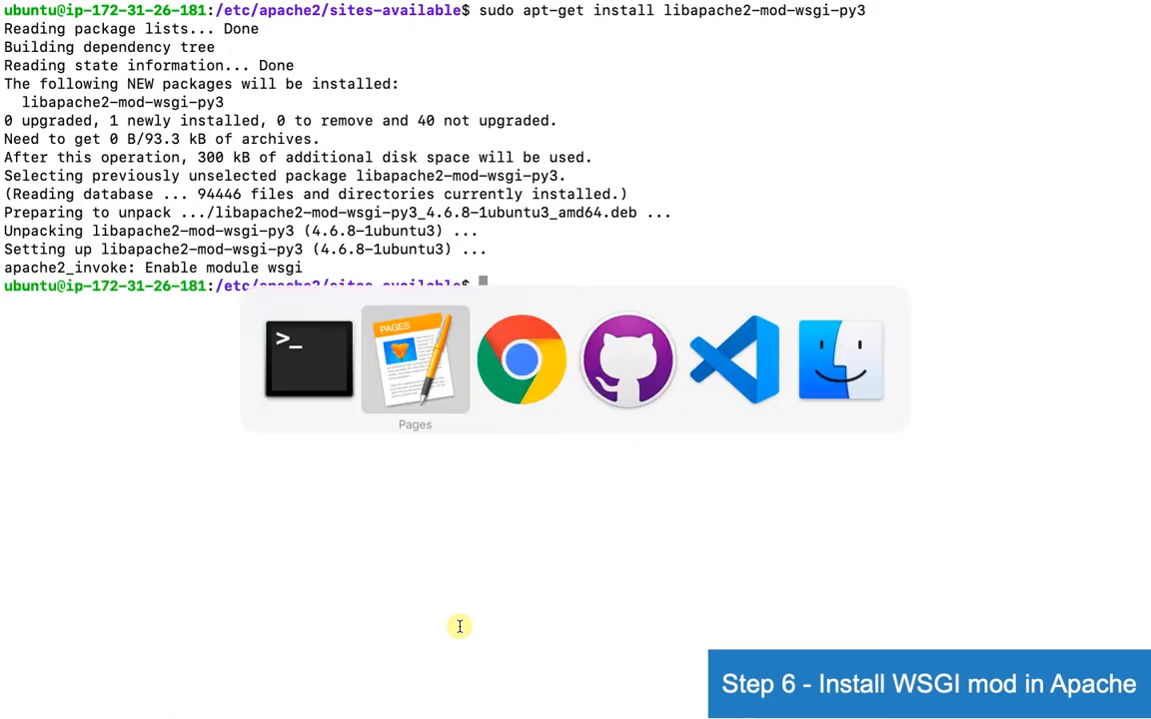
pyautogui.click(416, 360)
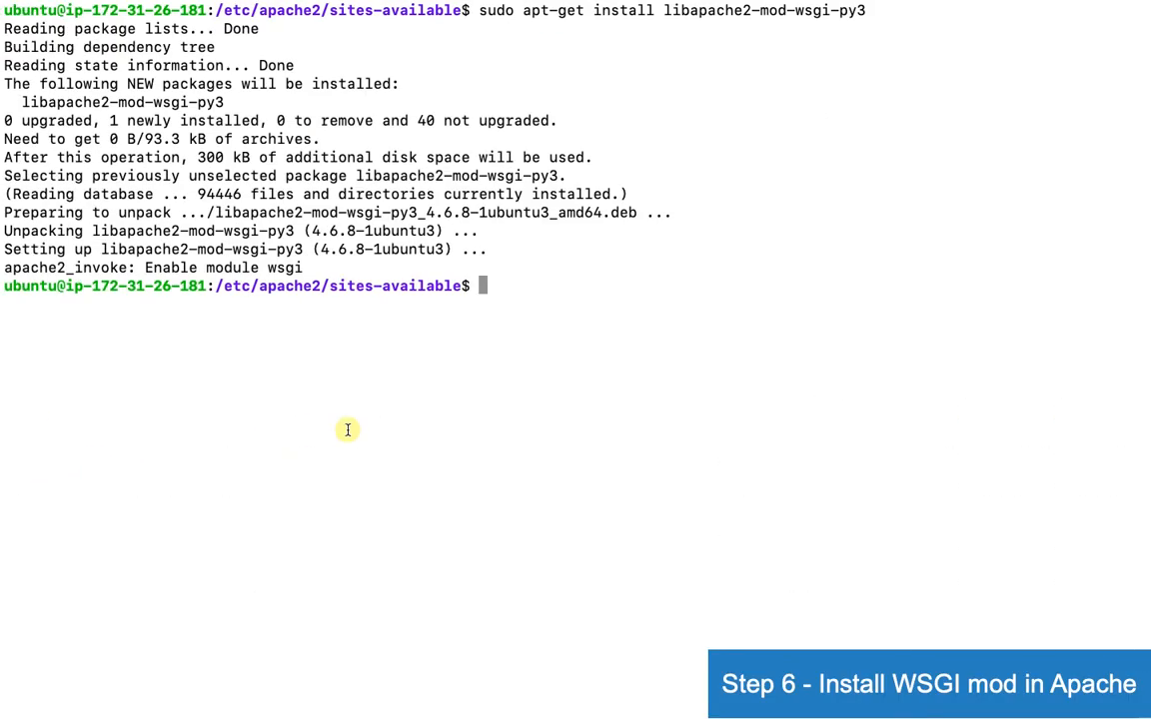
pyautogui.write('sudo a2enmod wsgi')
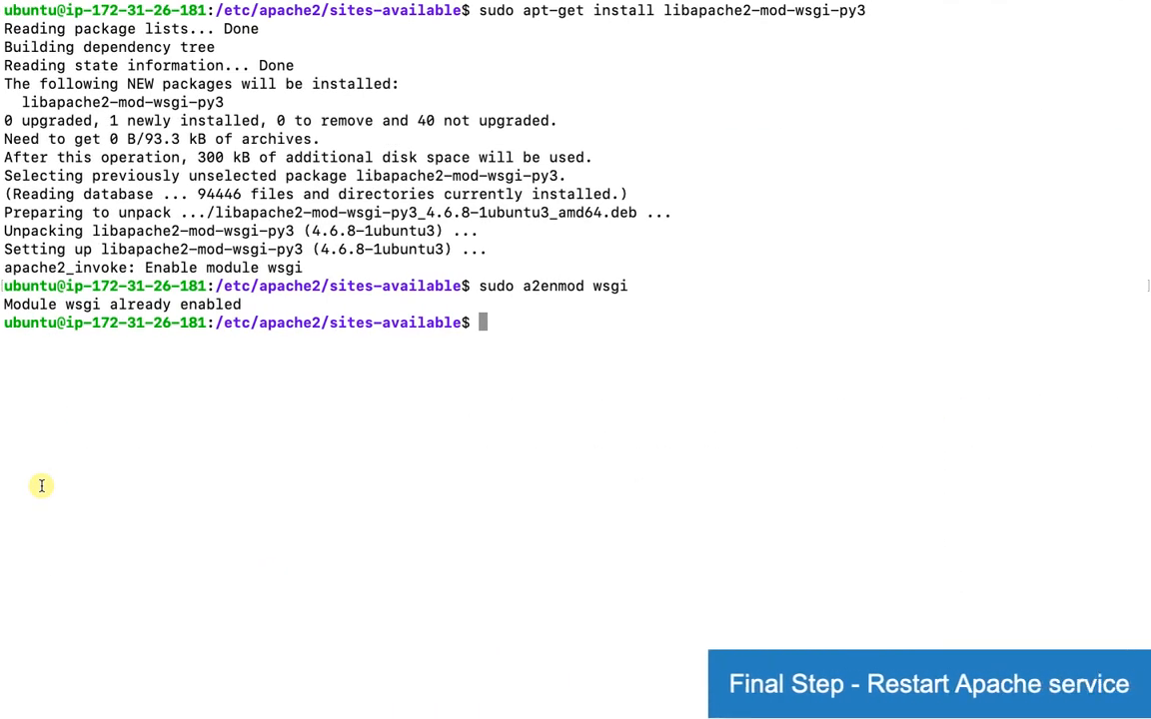
# Restart Apache with sudo service apache2 restart.
pyautogui.write('sudo service apache2 restart')
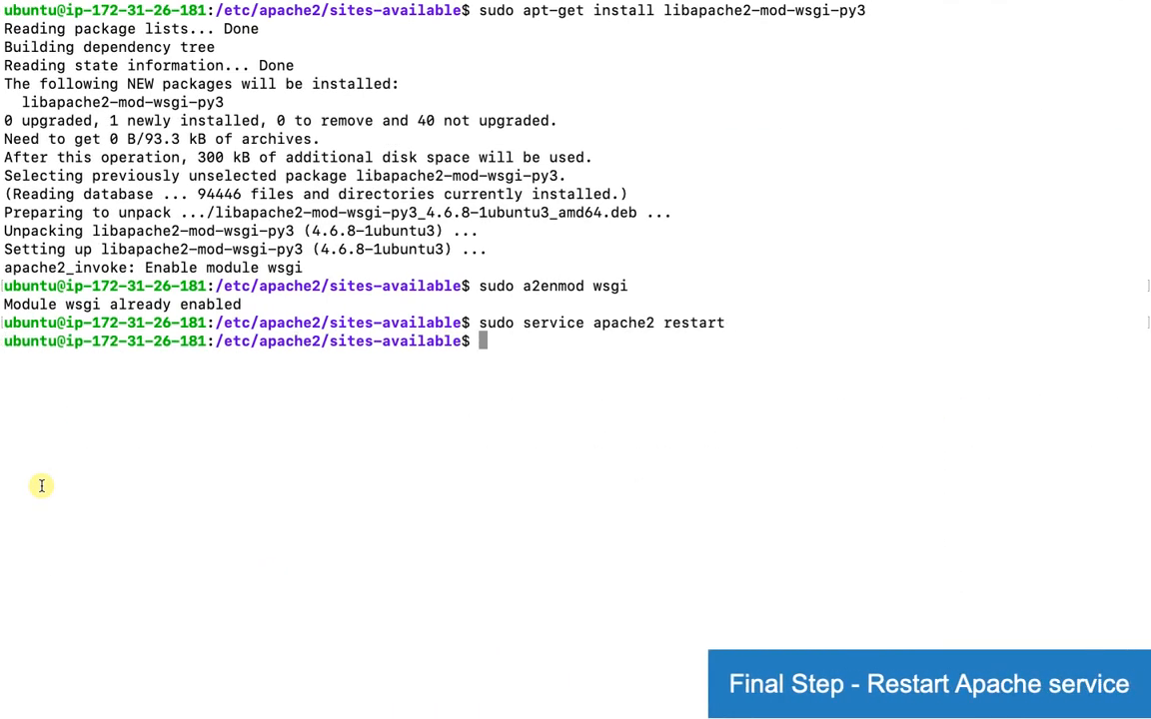